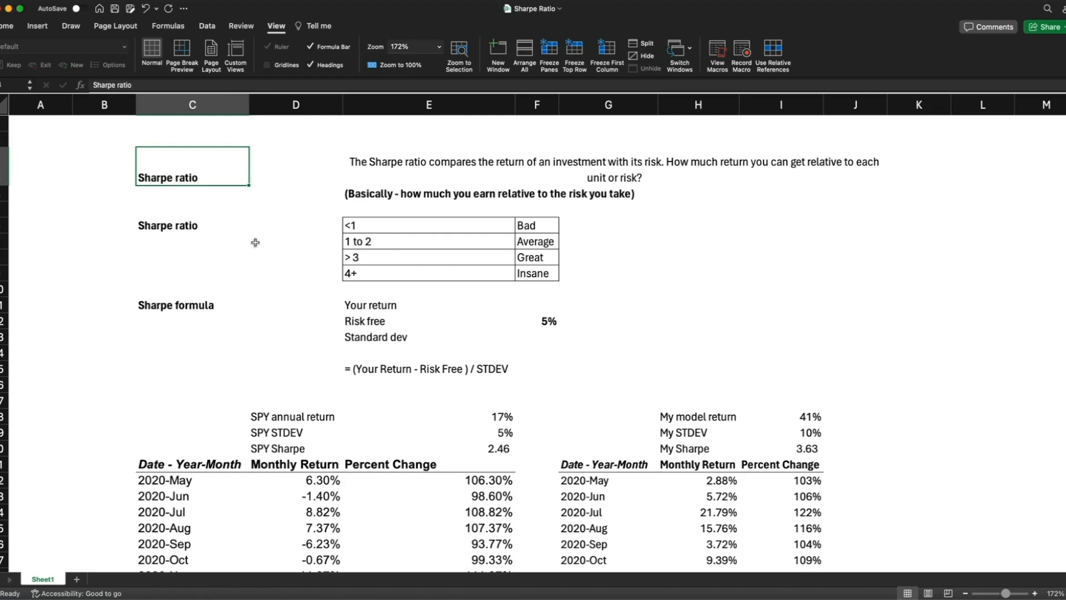
mouse_move(271, 243)
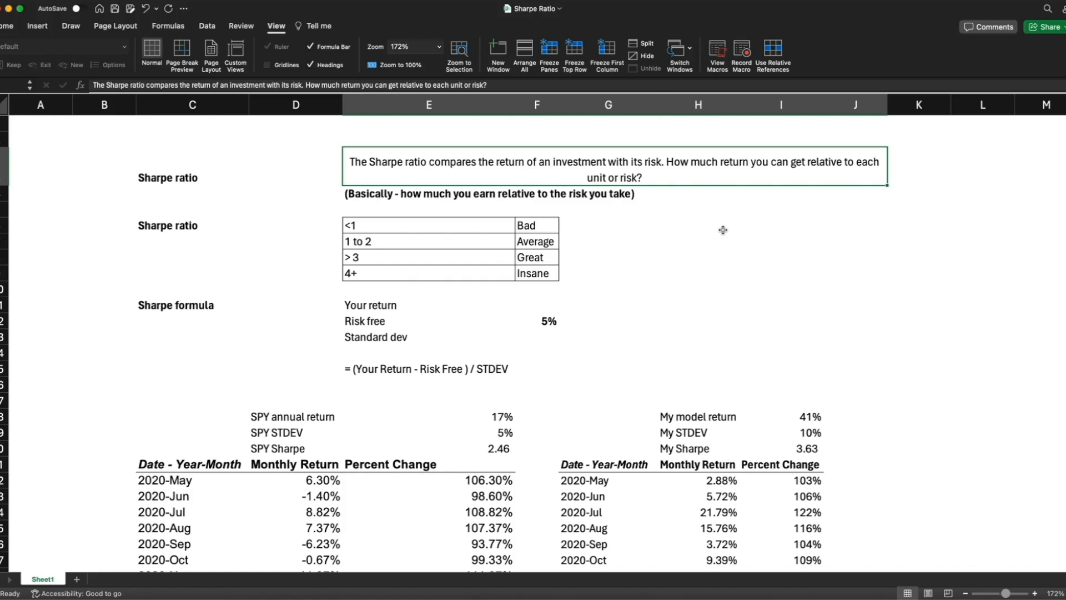
Step: Review the Sharpe ratio explanation and its rating scale from below 1 up to 4+ Insane
click(697, 209)
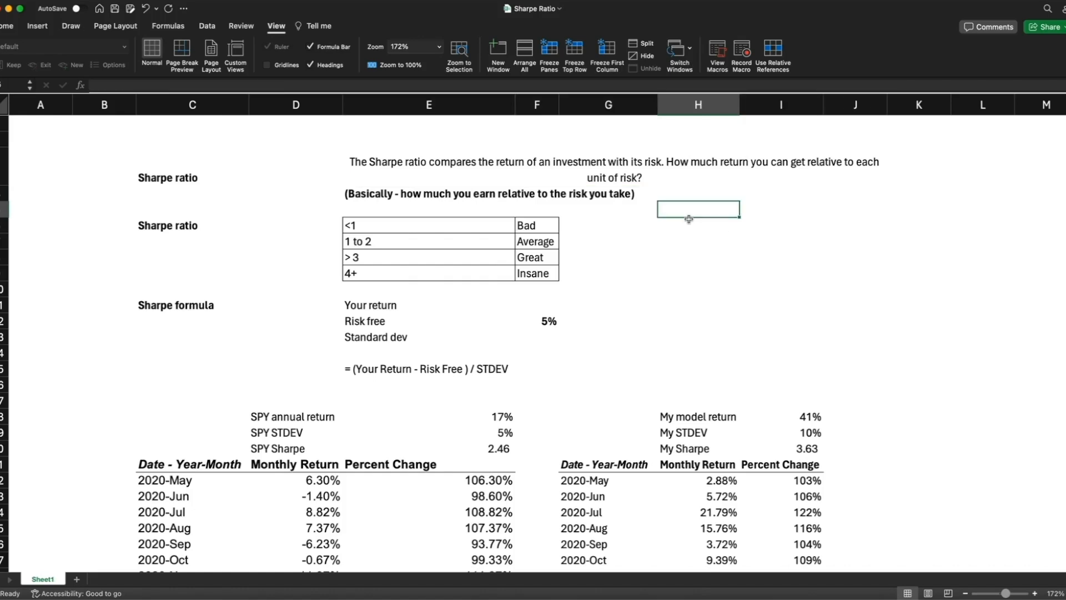
click(611, 164)
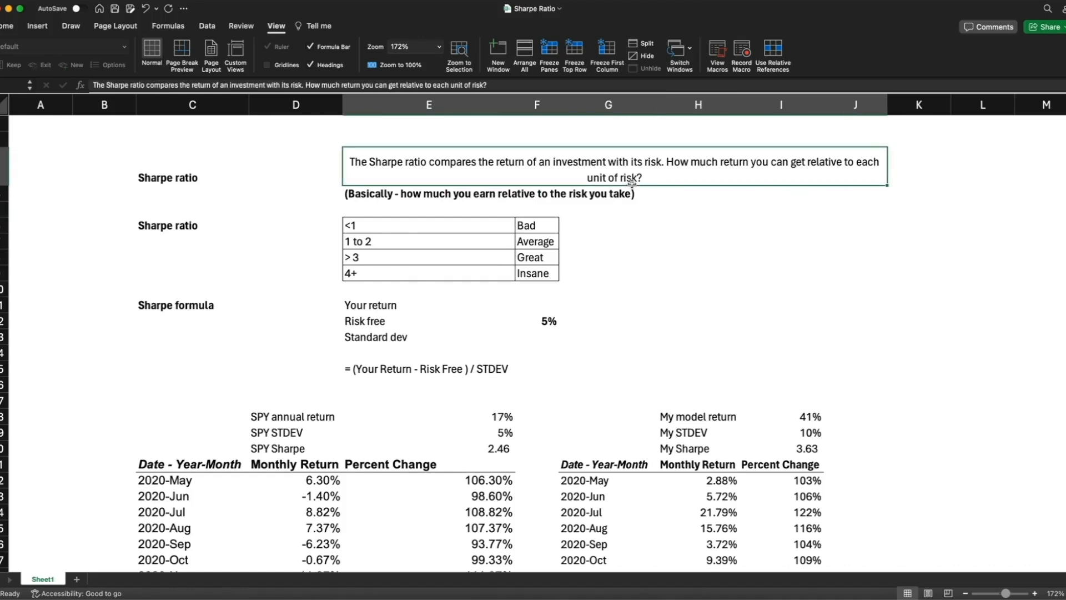
mouse_move(643, 208)
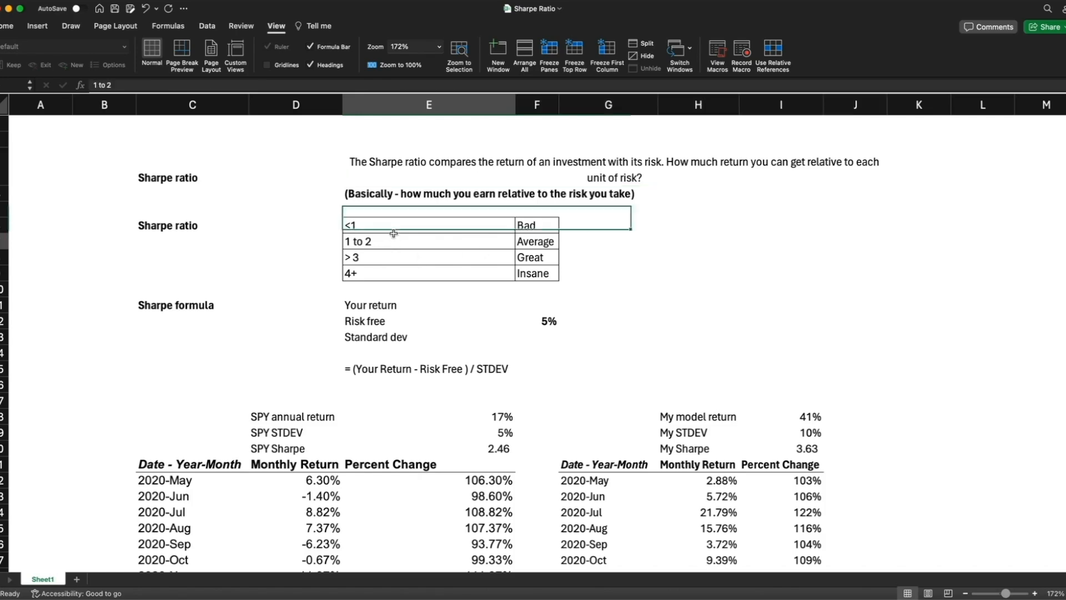
click(426, 226)
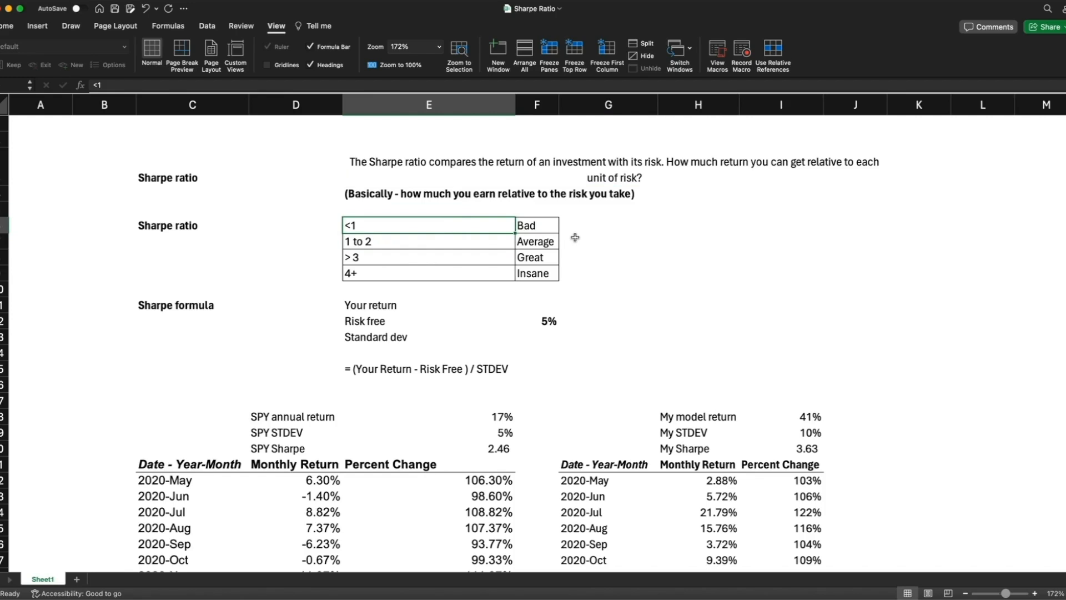
click(429, 241)
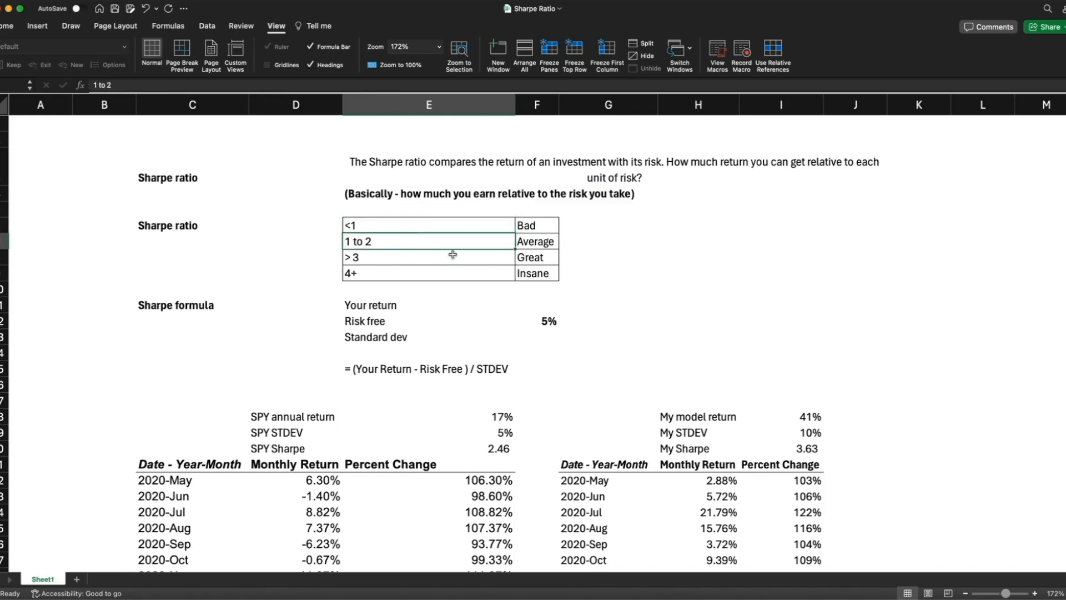
mouse_move(459, 262)
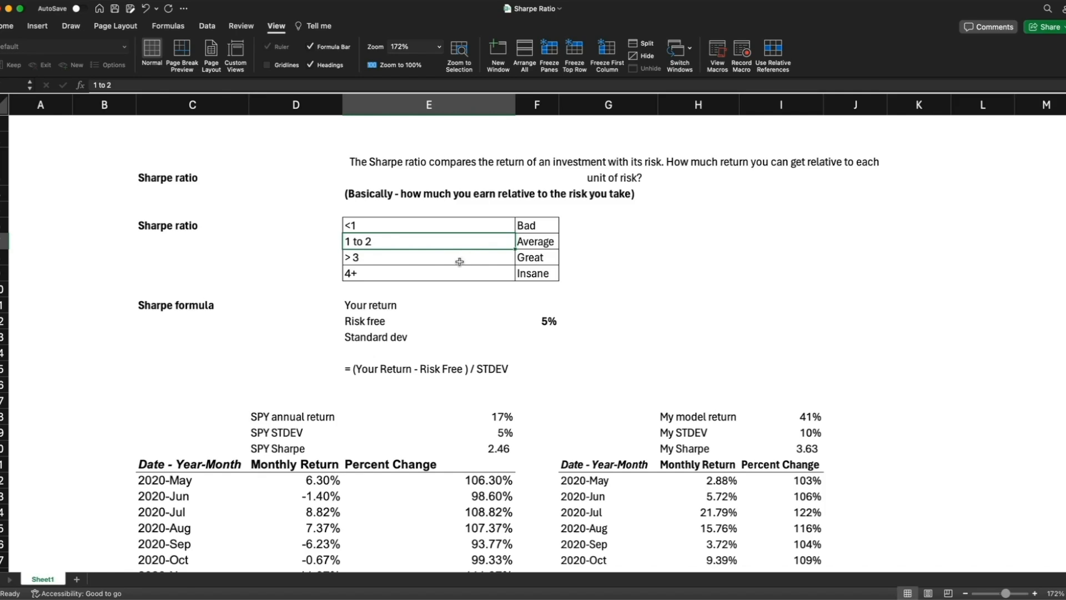
click(428, 256)
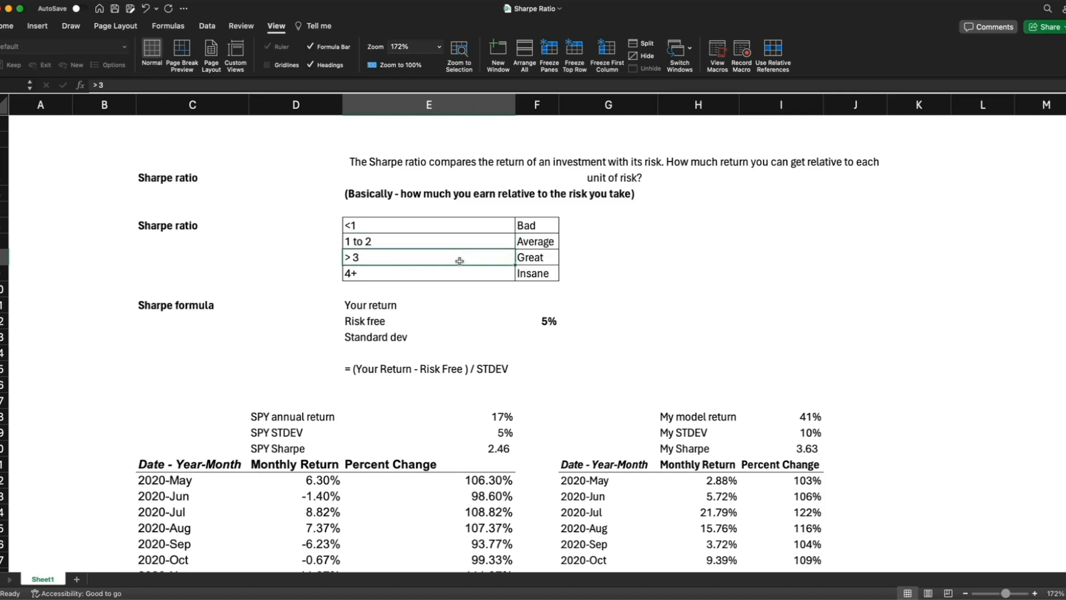
click(428, 273)
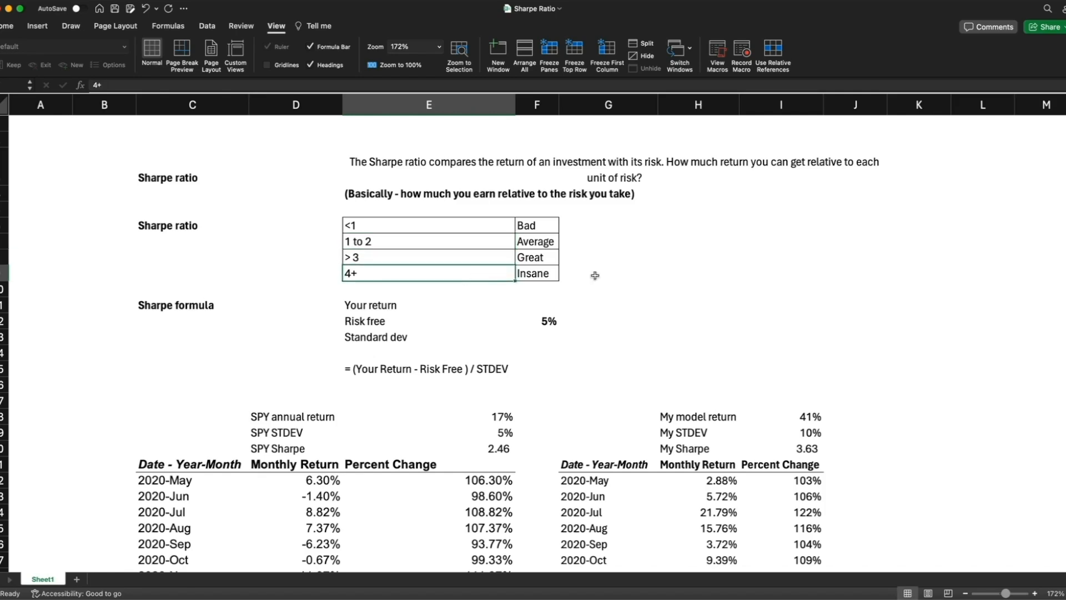
mouse_move(564, 273)
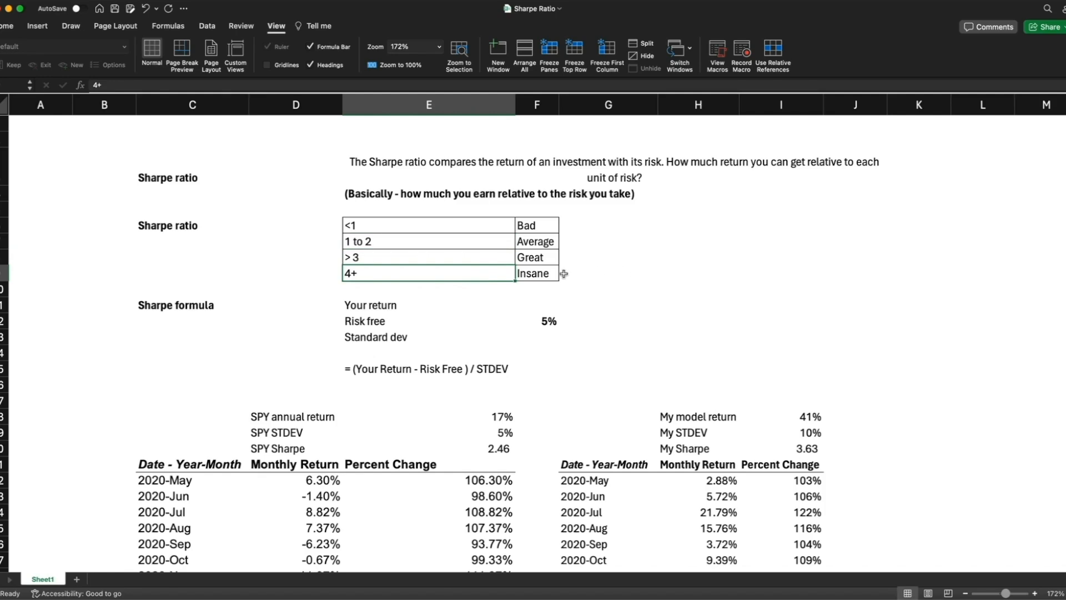
click(537, 274)
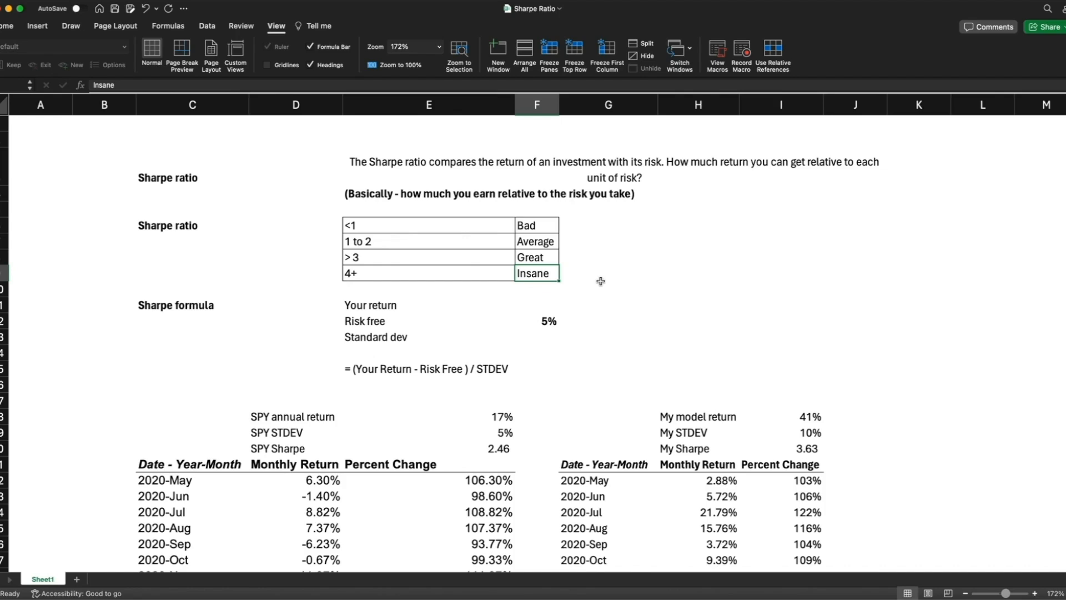
mouse_move(474, 259)
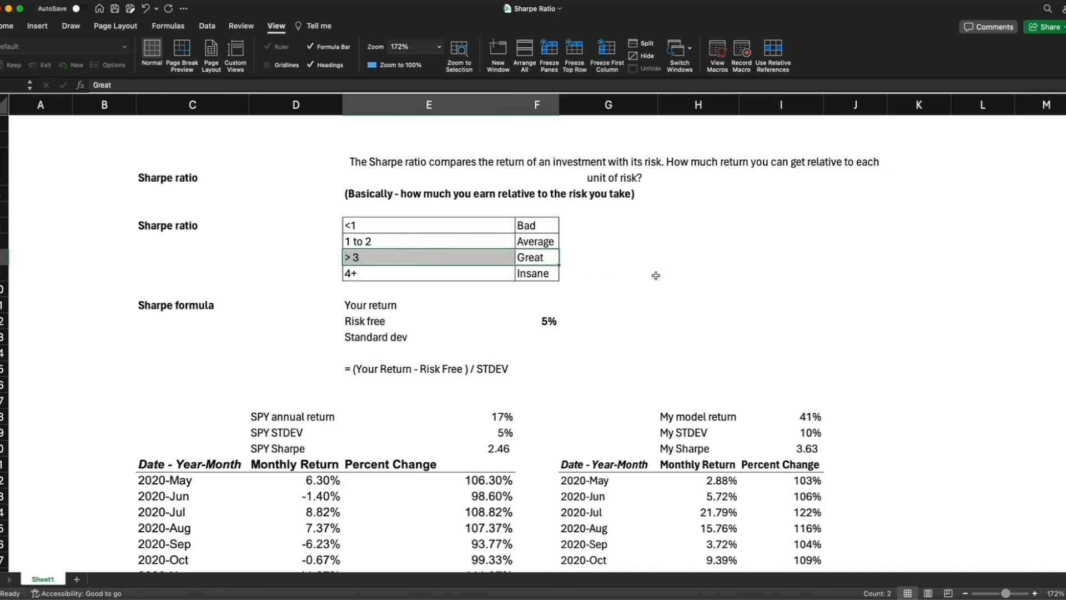
mouse_move(685, 279)
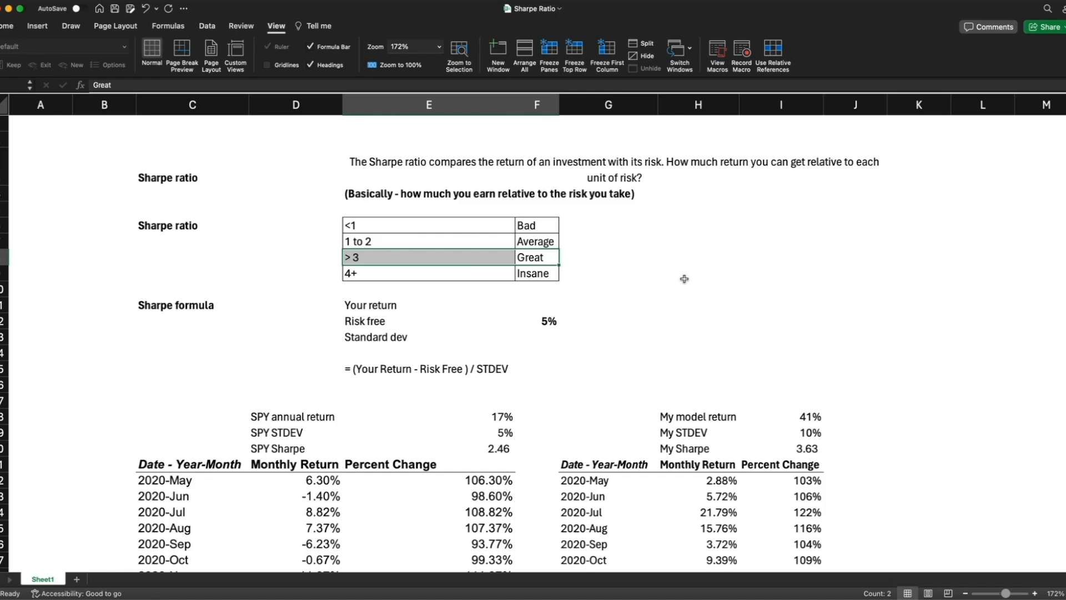
Step: Revisit the 4+ Insane and >3 Great ratings, then locate the risk-free rate in the Sharpe formula section
click(429, 273)
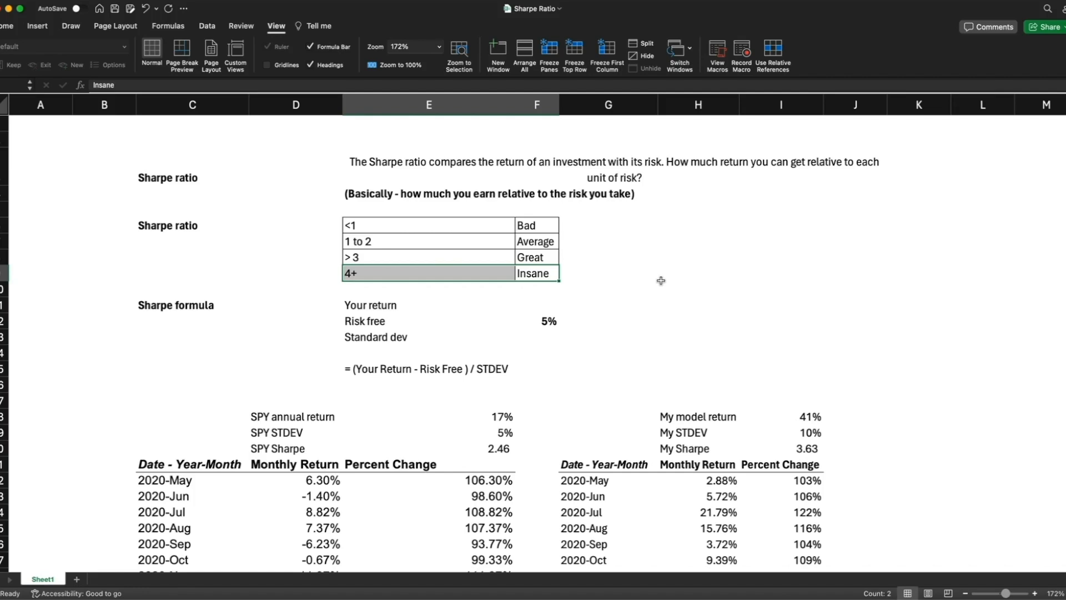
mouse_move(406, 253)
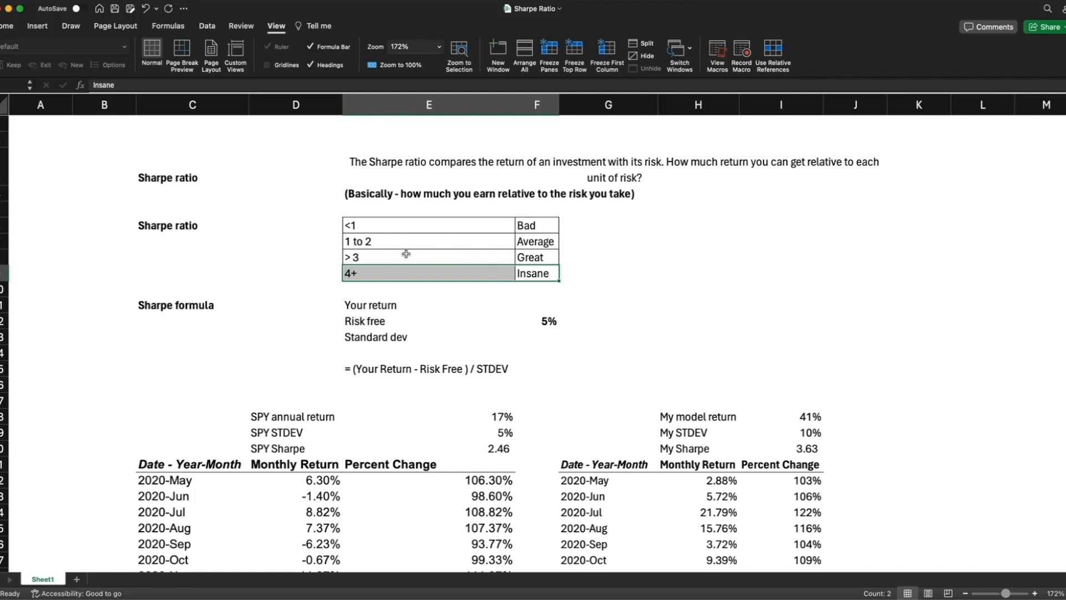
click(428, 257)
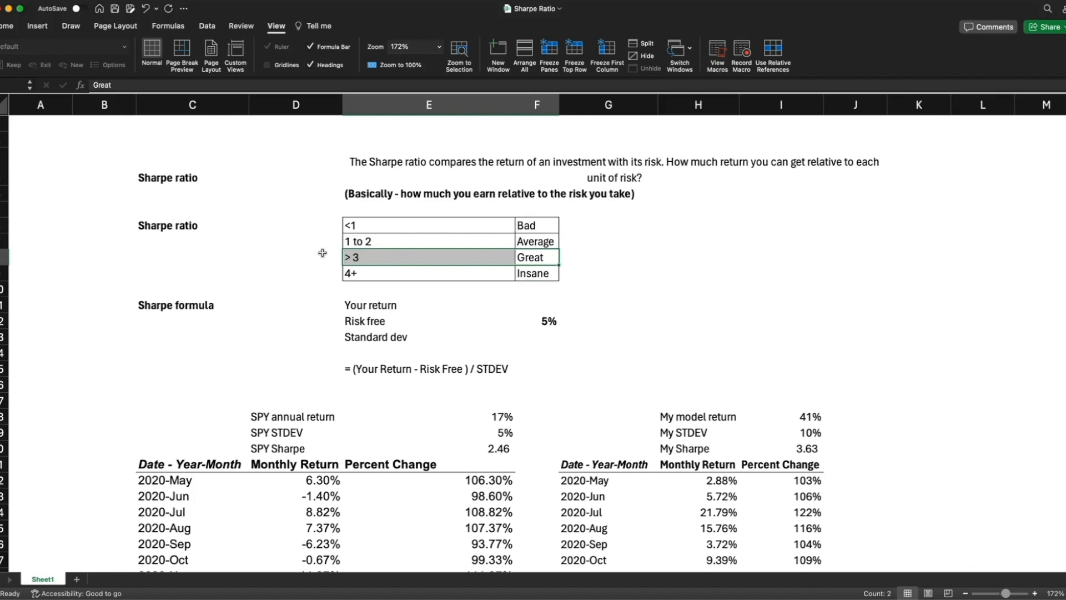
click(295, 256)
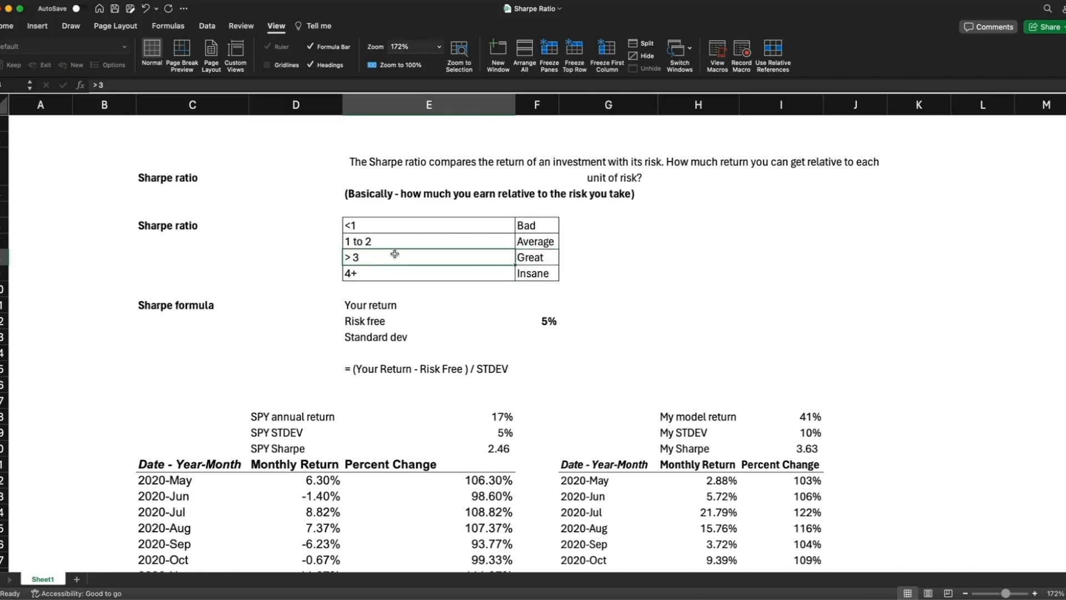
click(295, 304)
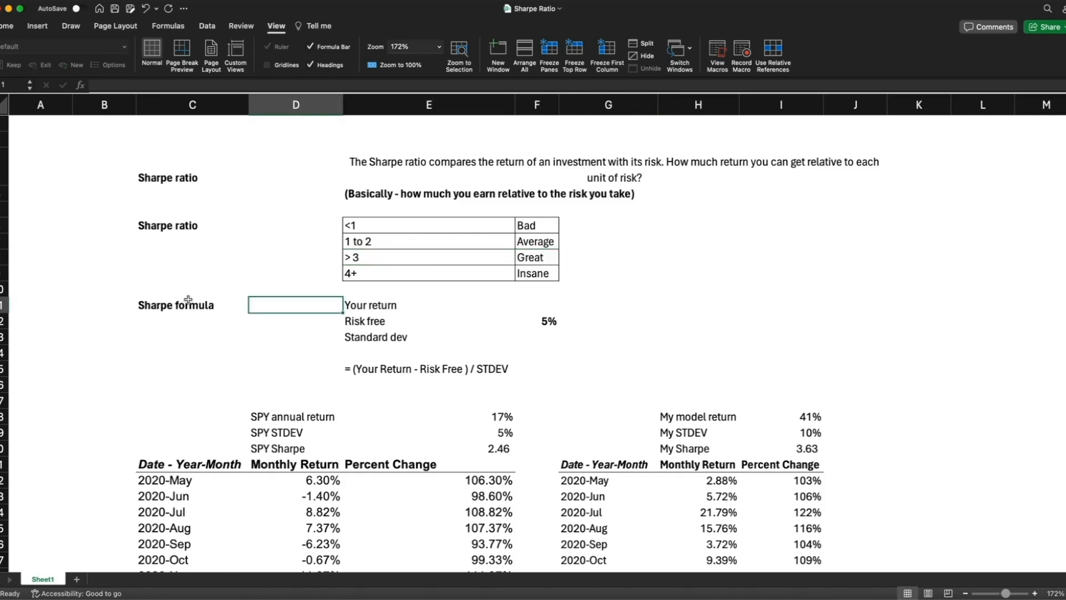
click(450, 369)
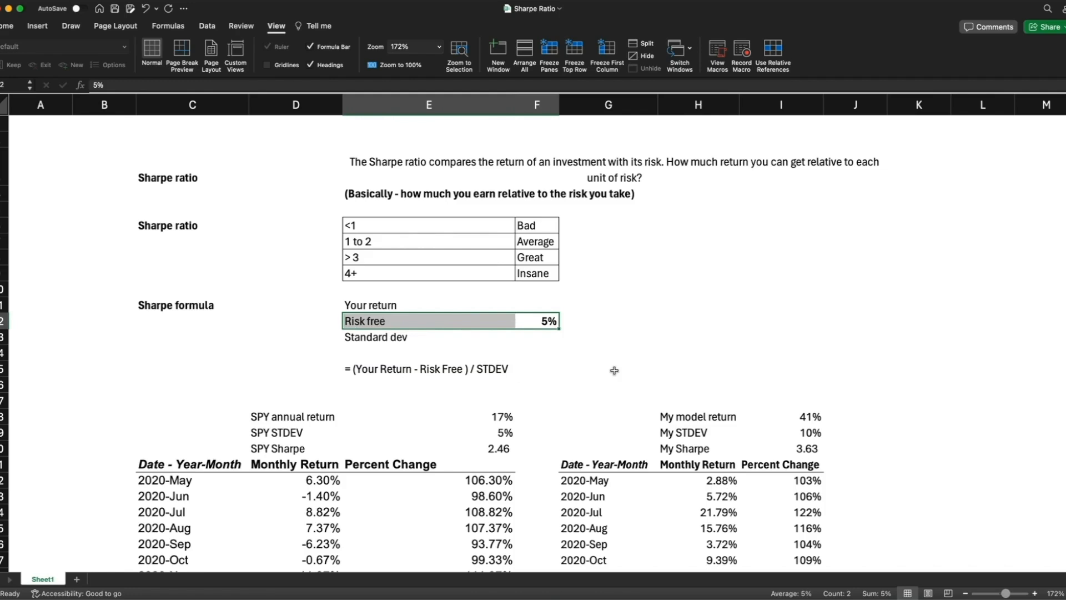
mouse_move(531, 326)
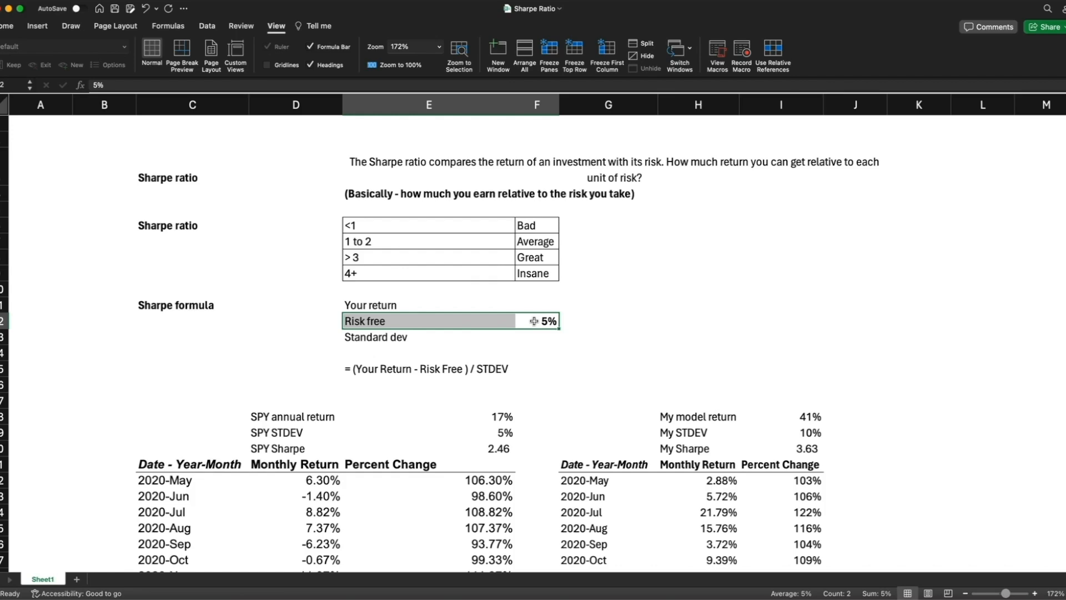
mouse_move(621, 340)
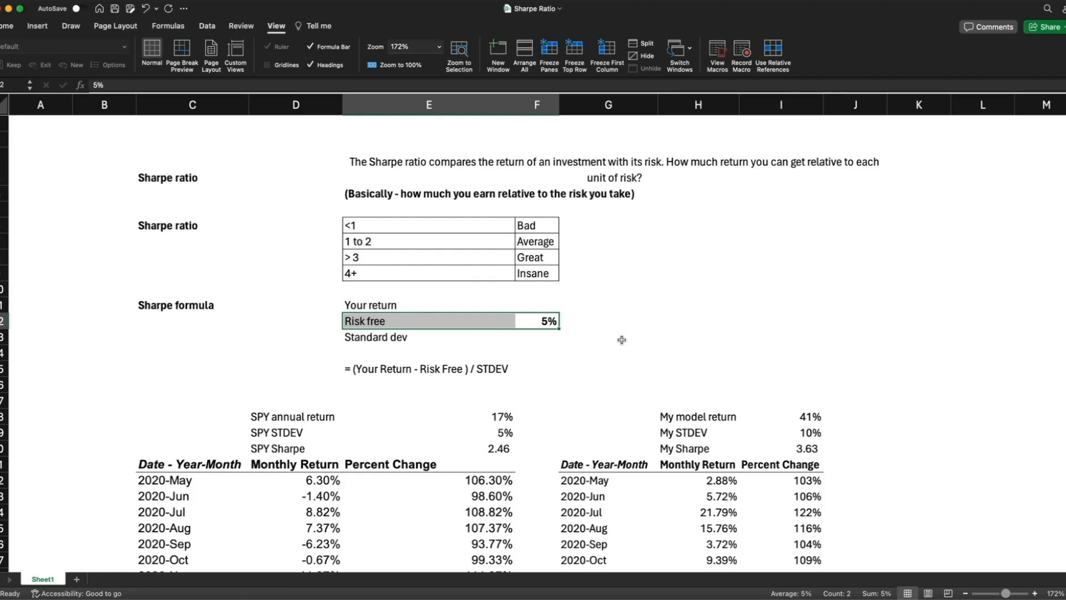
mouse_move(534, 325)
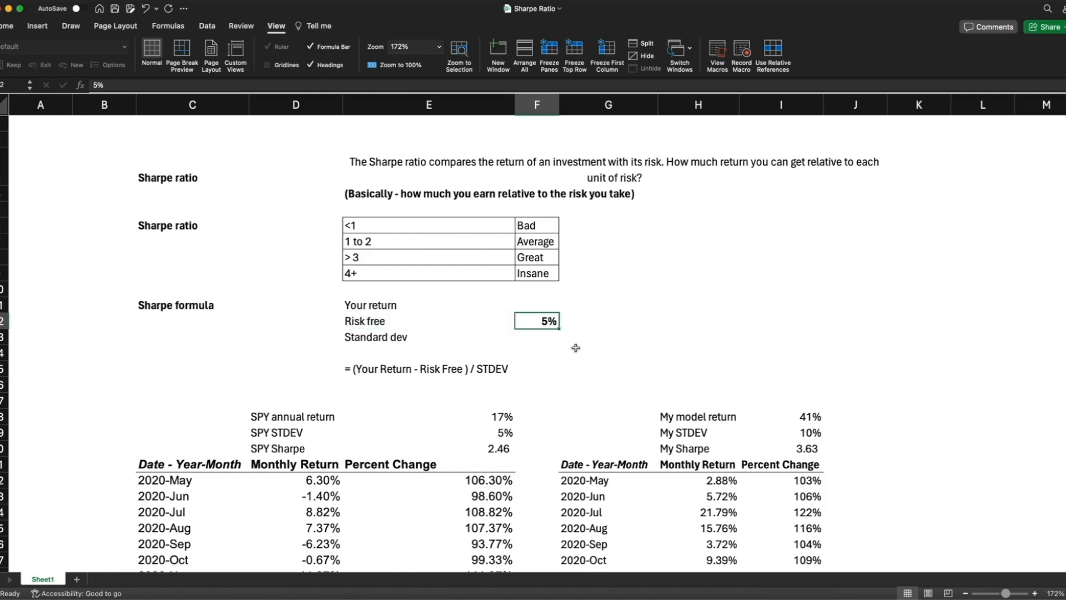
Step: Try a 3% risk-free rate to see the Sharpe recalculate, then restore it to 5%
text(3%)
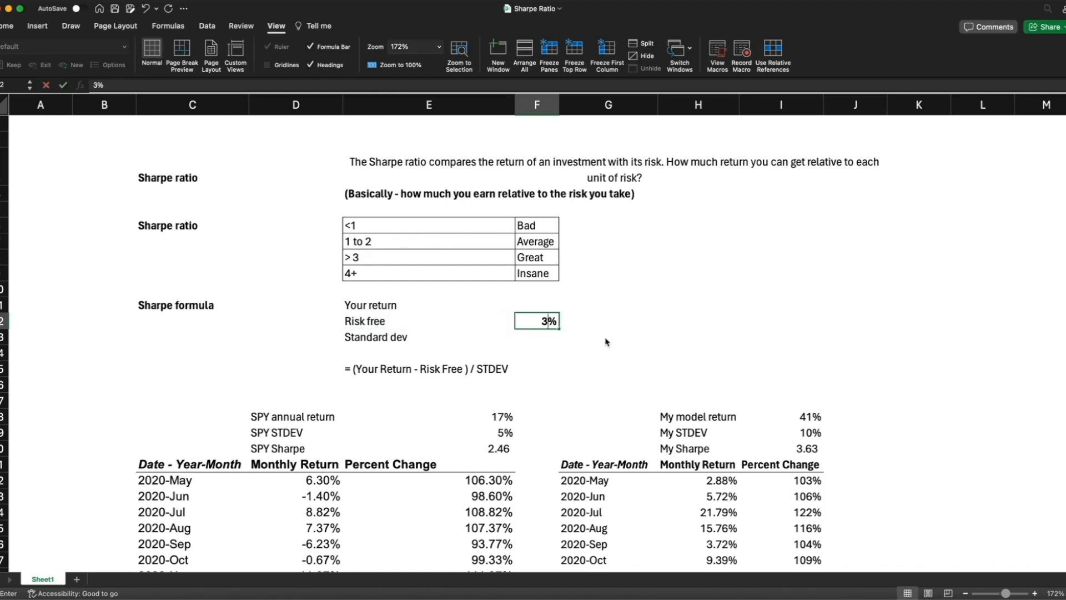
click(429, 448)
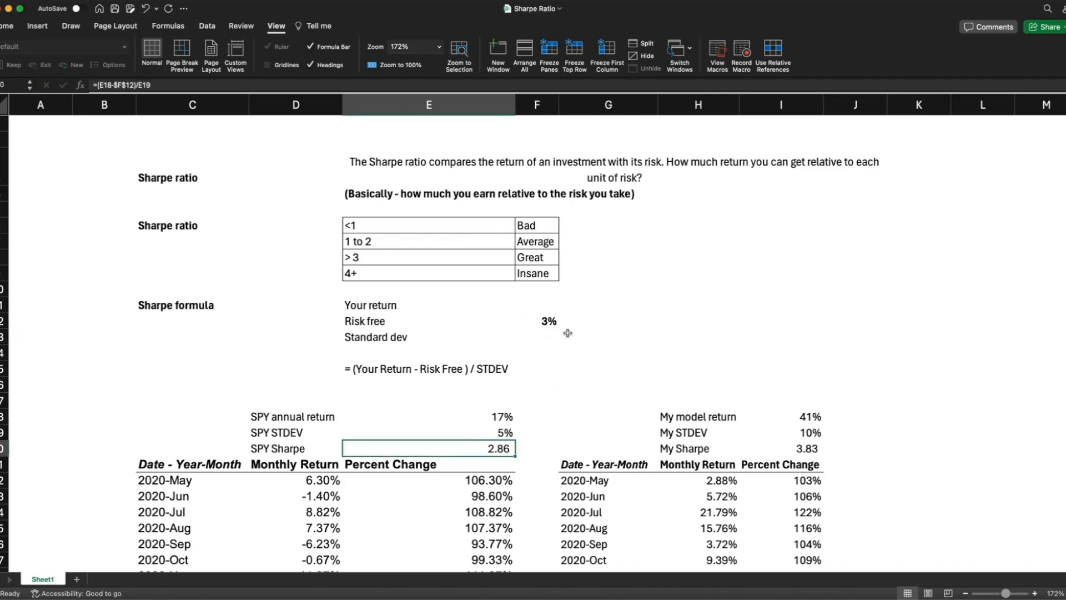
click(607, 320)
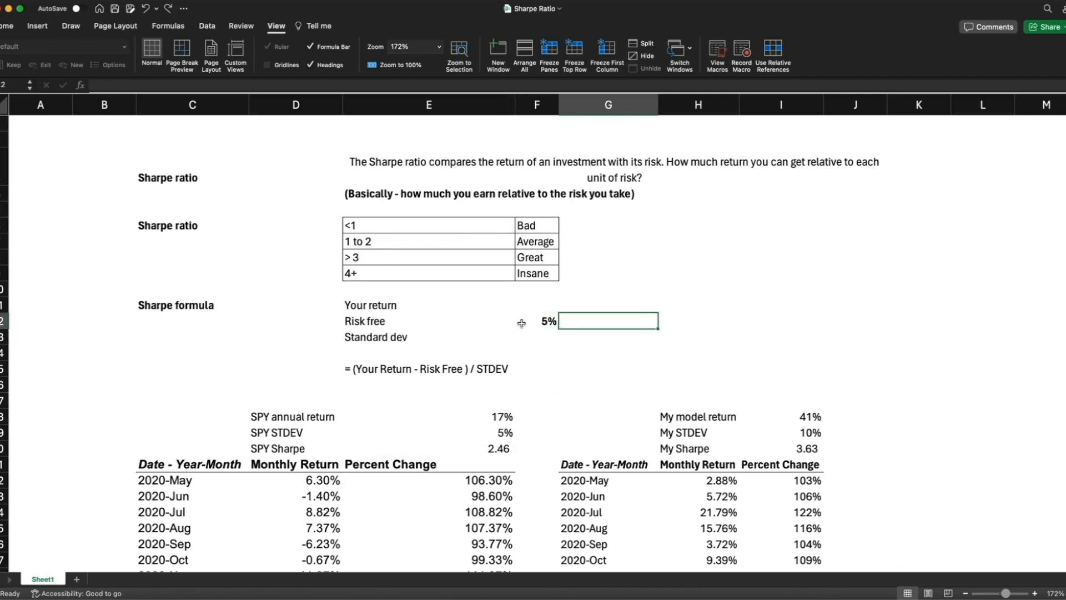
mouse_move(280, 407)
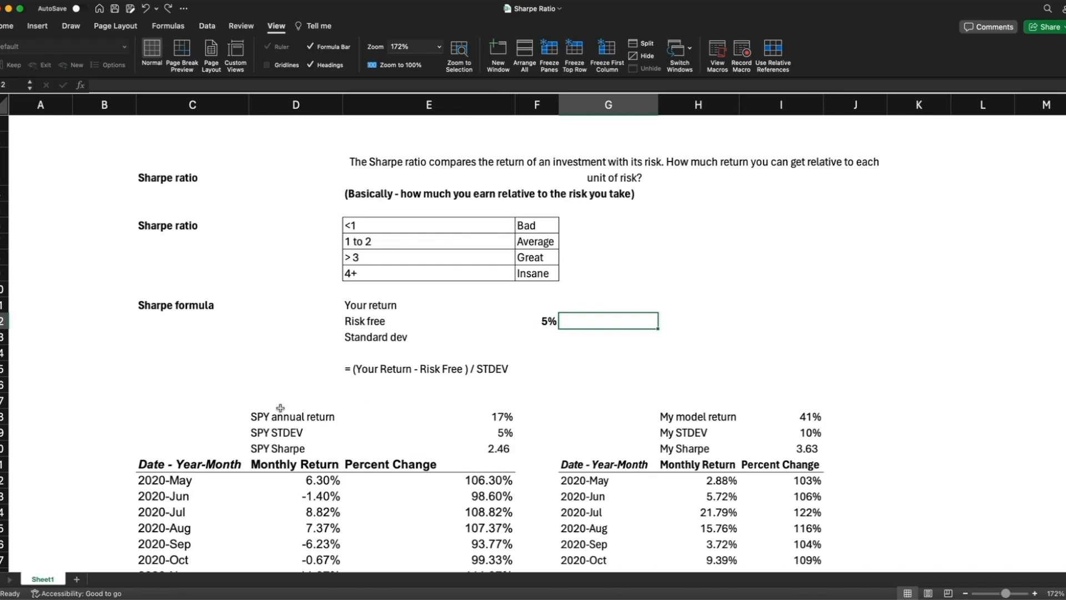
Step: Review the SPY monthly return values and their percent-change column
scroll(down, 3)
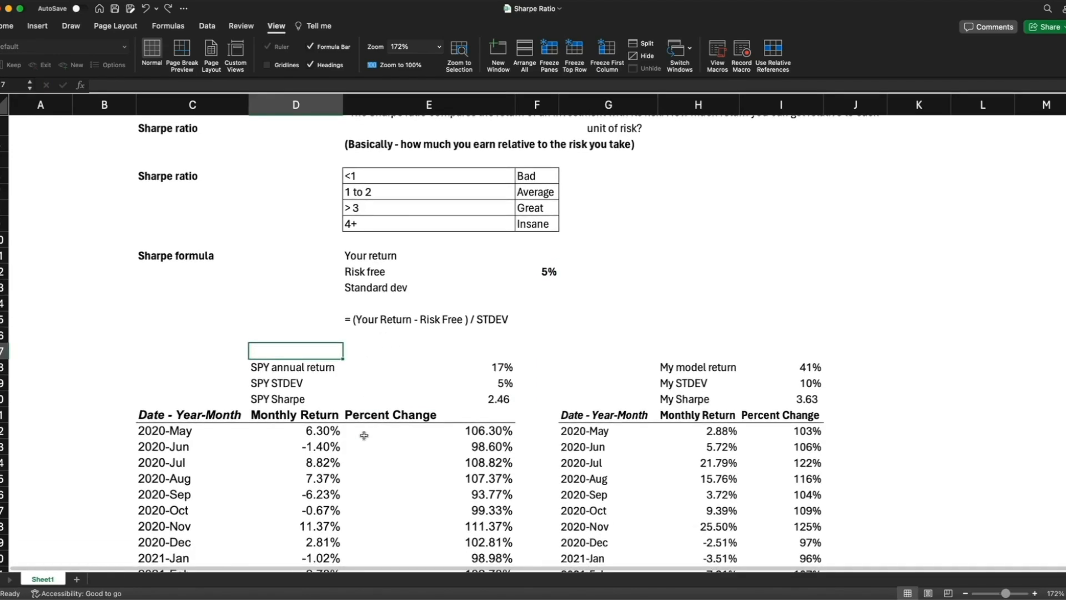
scroll(down, 3)
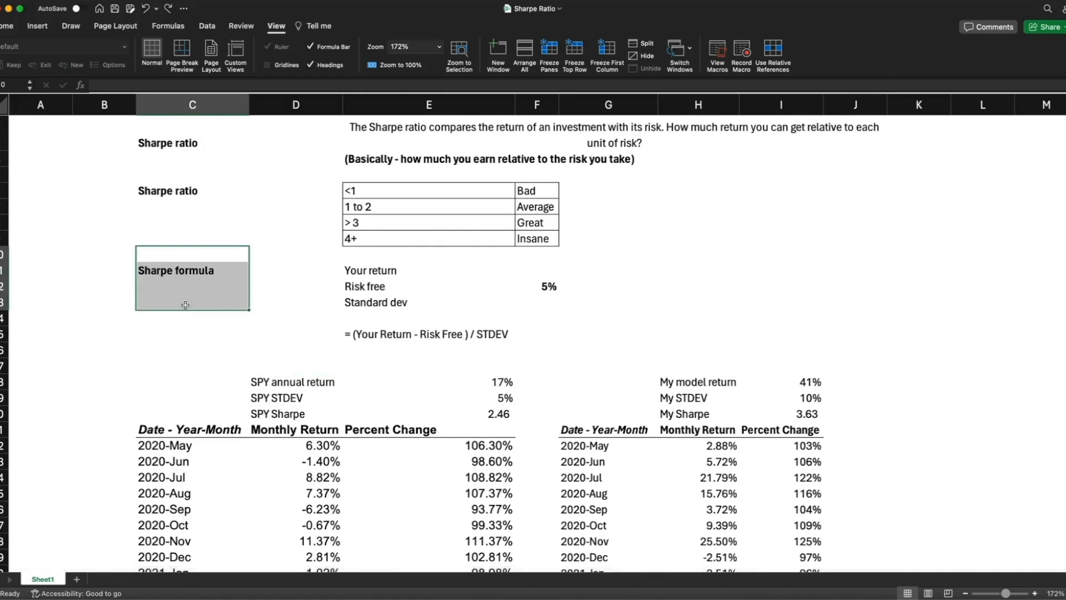
scroll(down, 3)
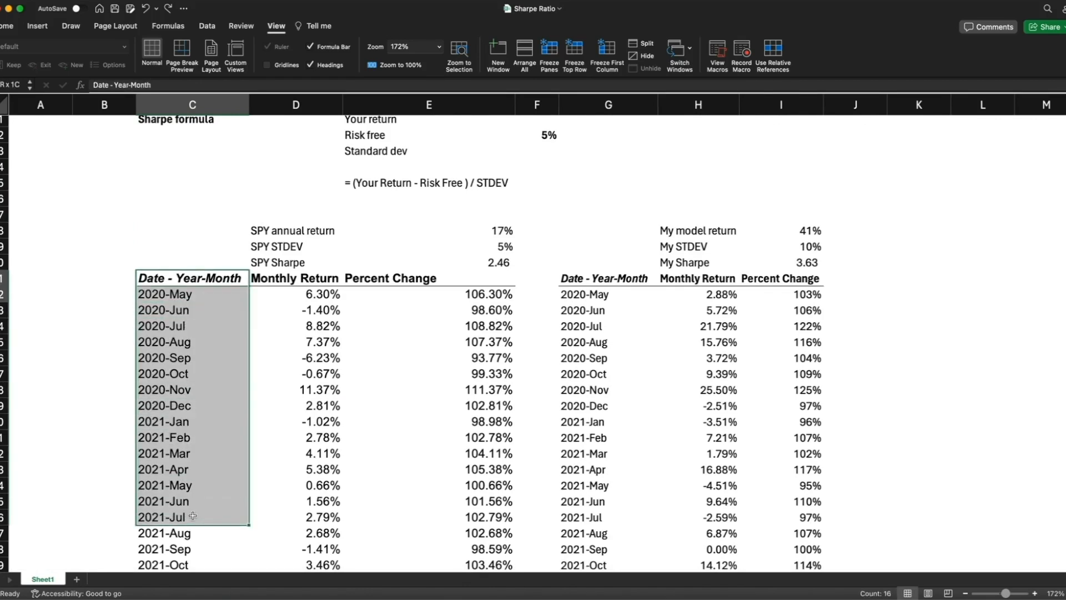
mouse_move(283, 483)
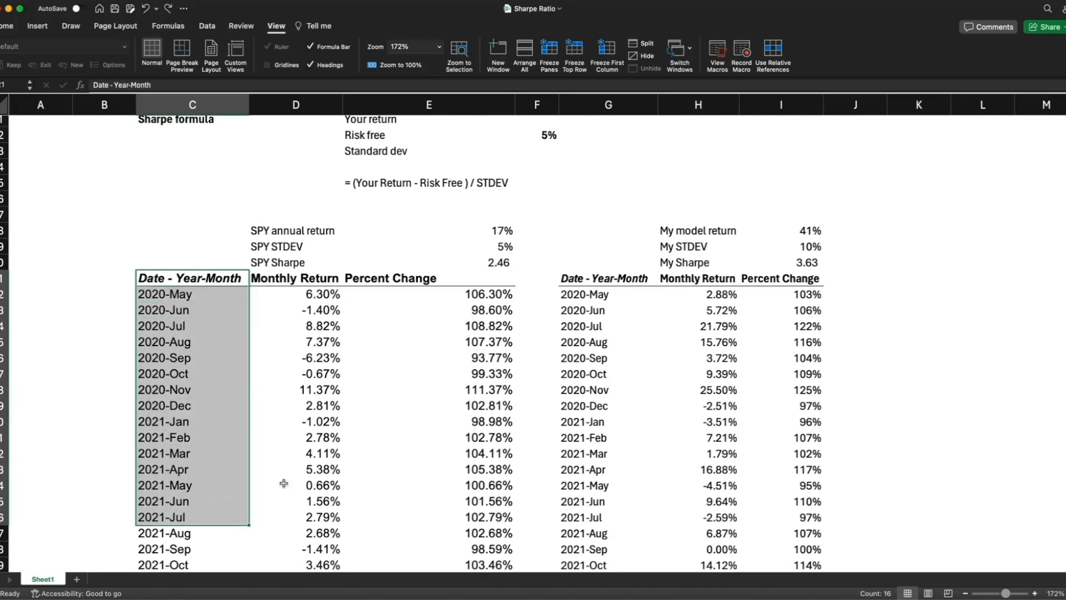
click(295, 278)
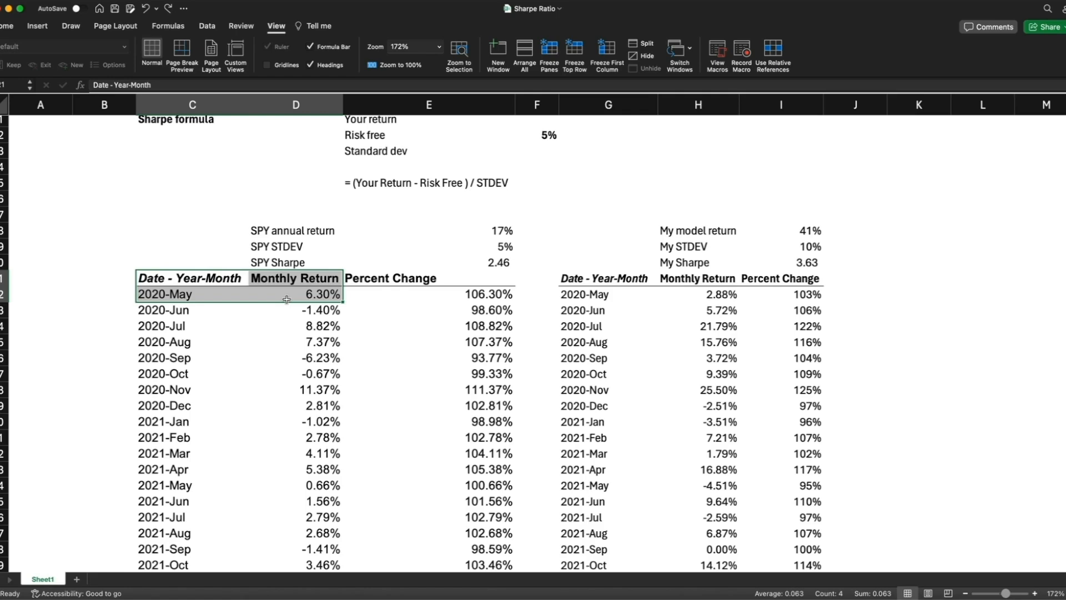
click(296, 293)
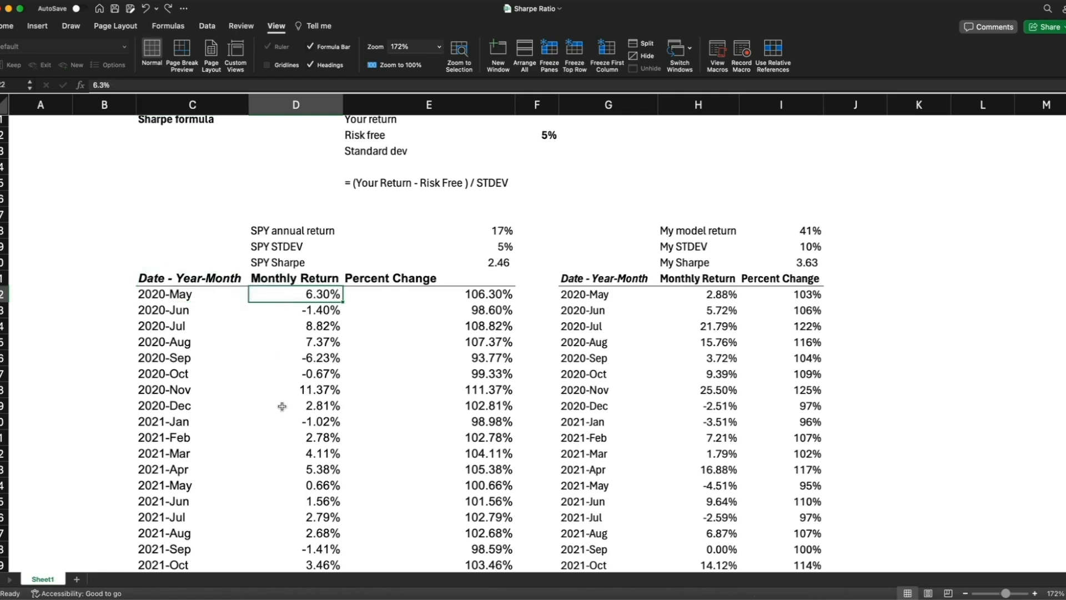
scroll(down, 3)
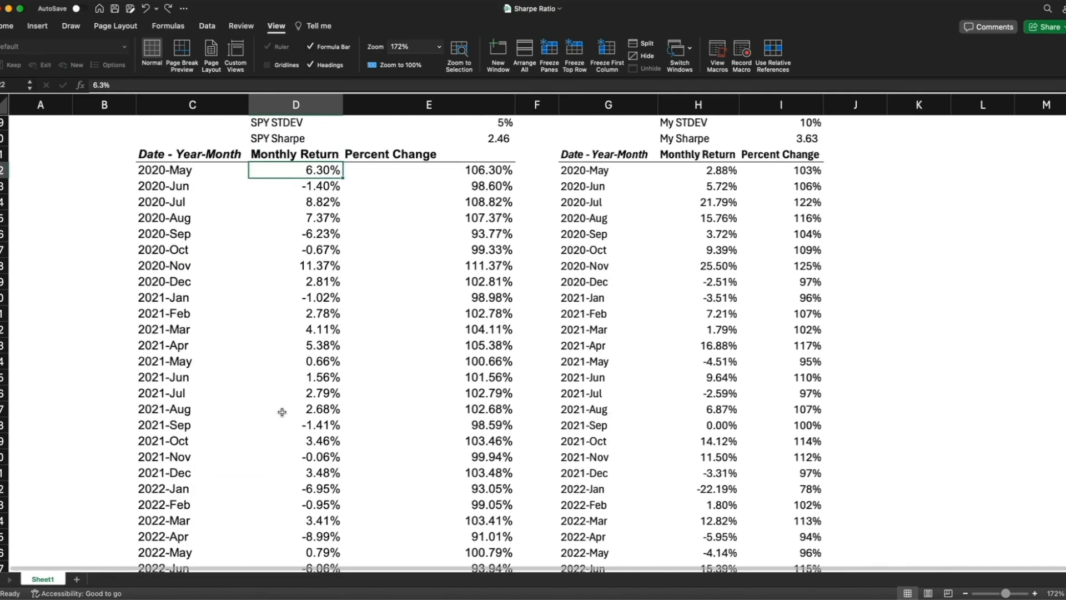
click(429, 254)
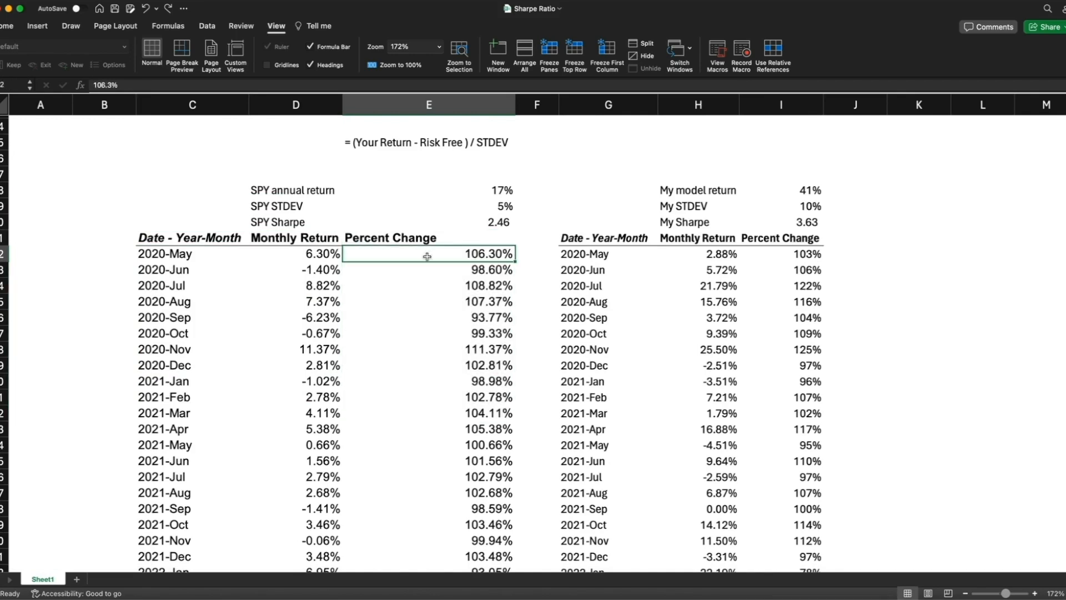
click(295, 253)
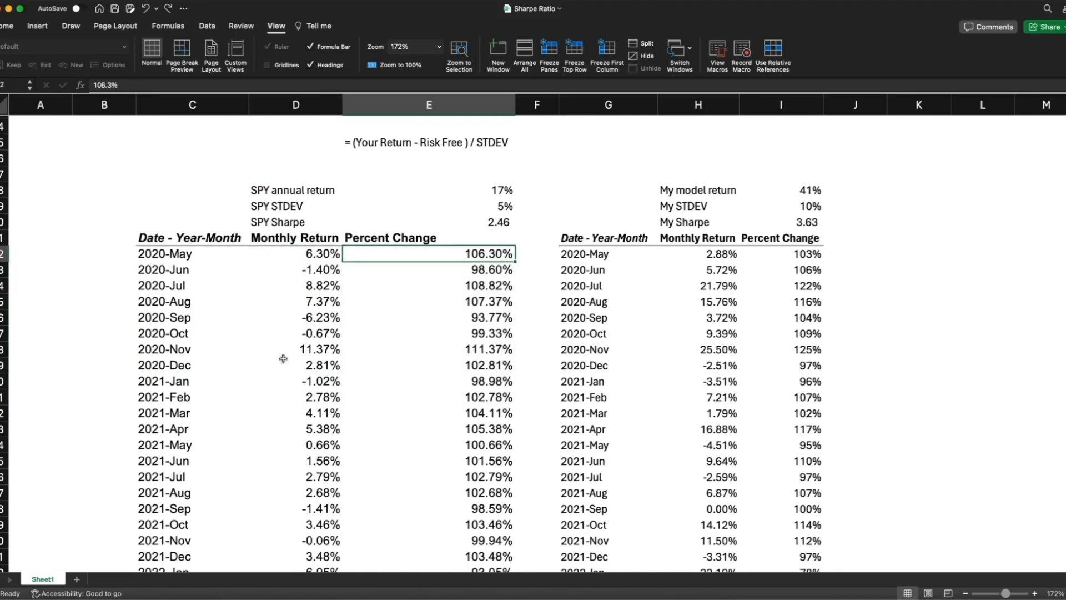
scroll(down, 3)
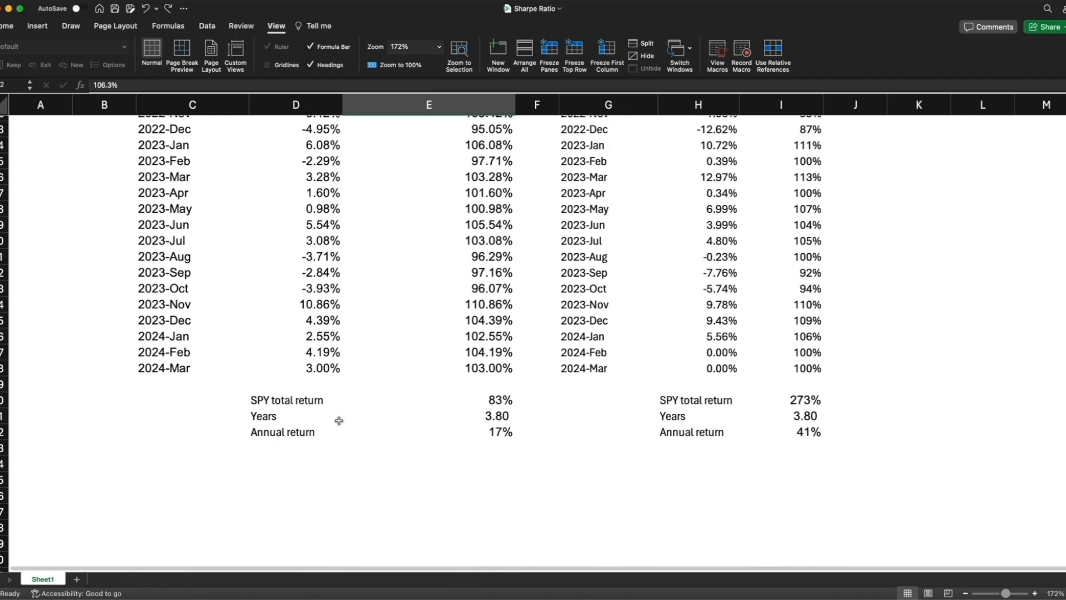
scroll(up, 3)
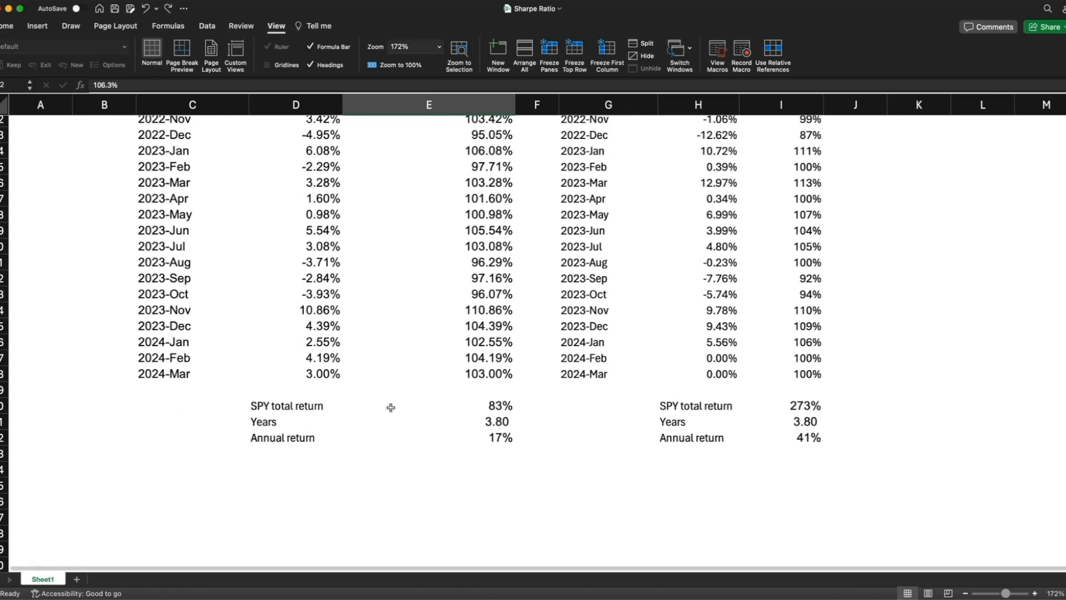
Step: Inspect the SPY total return formula giving 83% and the 3.80 Years value, leaving both unchanged
click(295, 406)
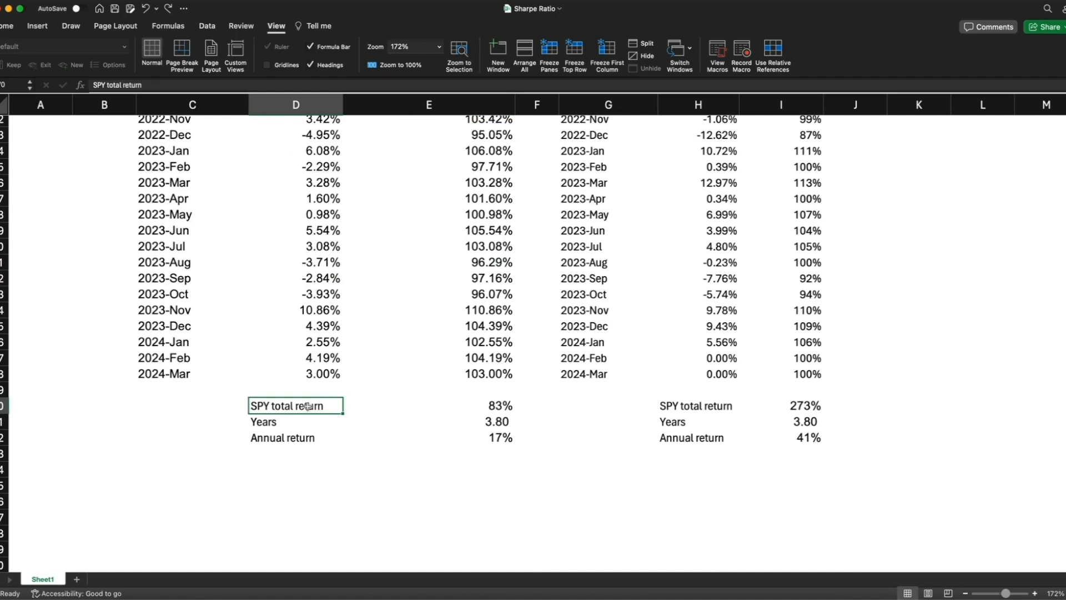
mouse_move(350, 407)
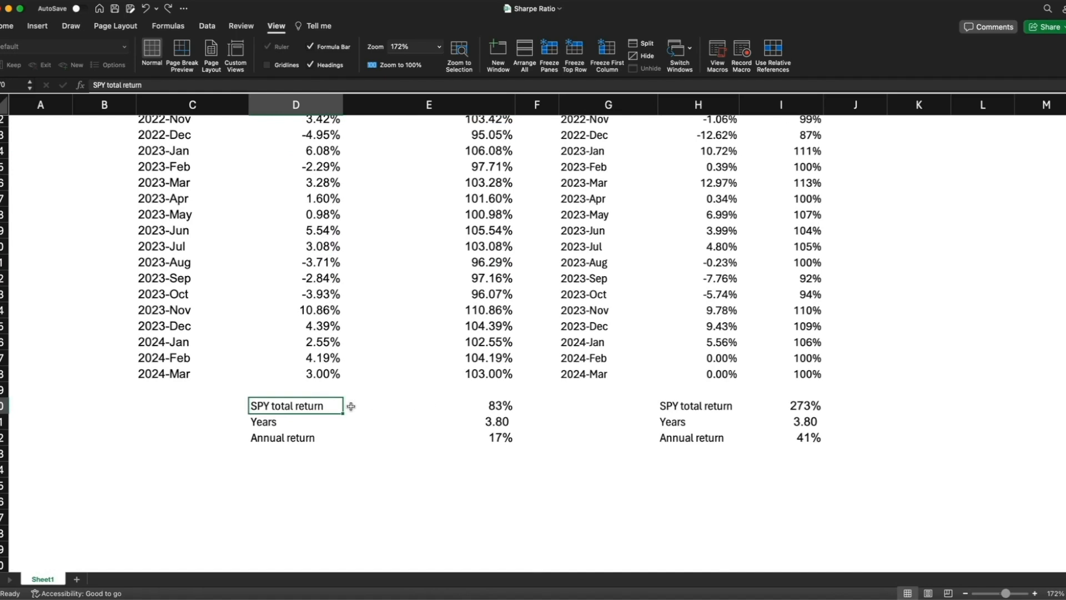
mouse_move(377, 406)
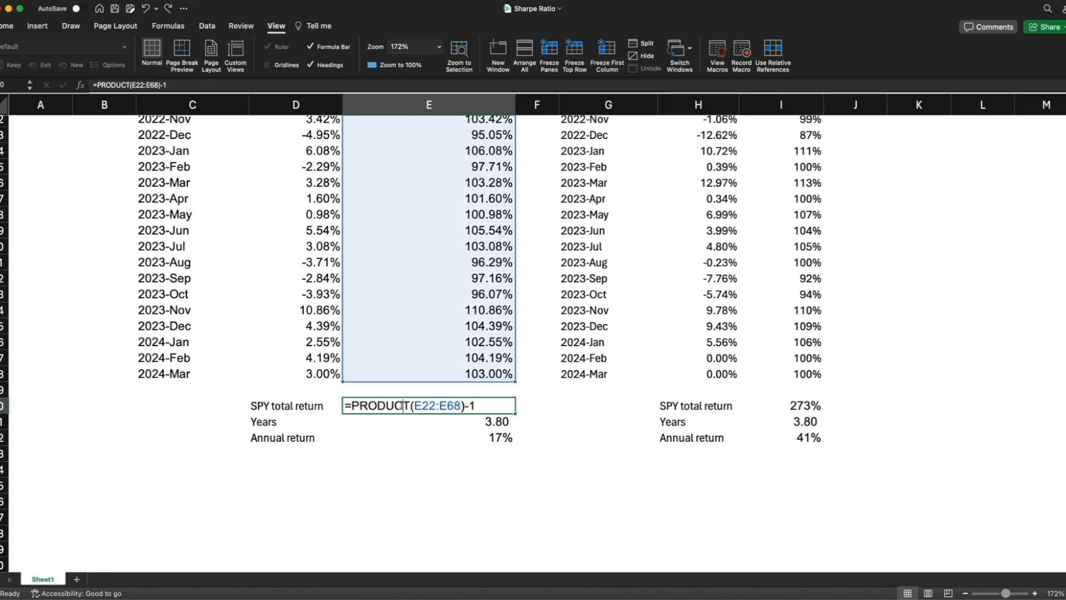
click(371, 406)
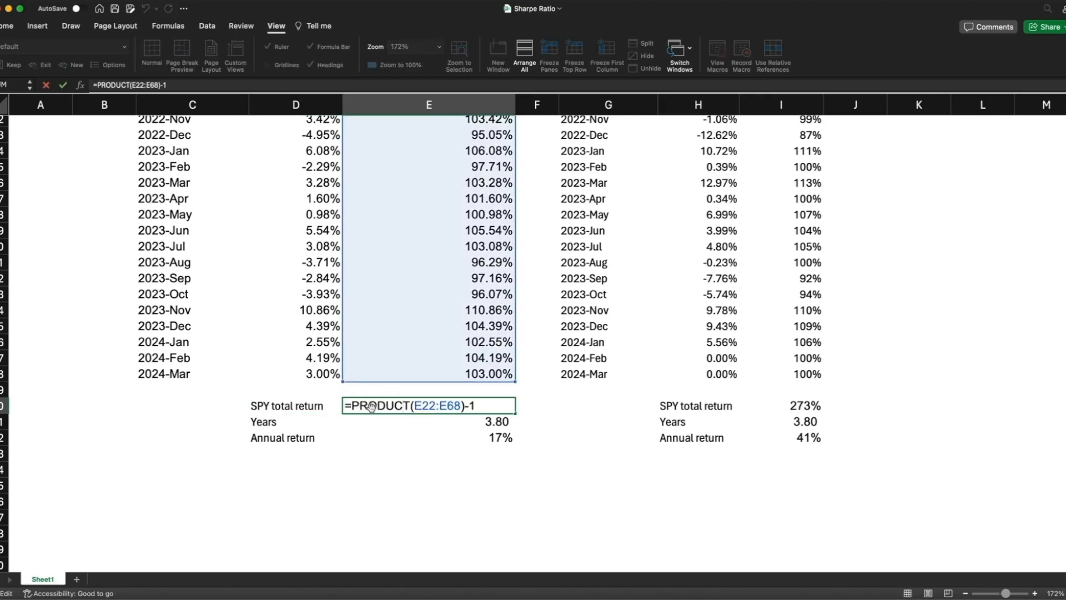
scroll(up, 3)
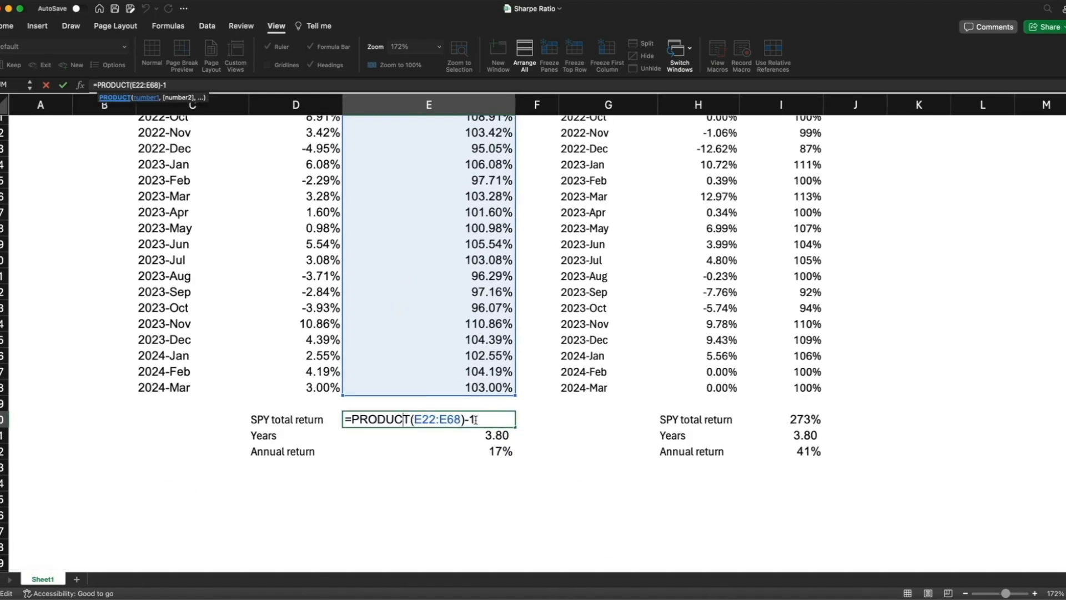
key(Return)
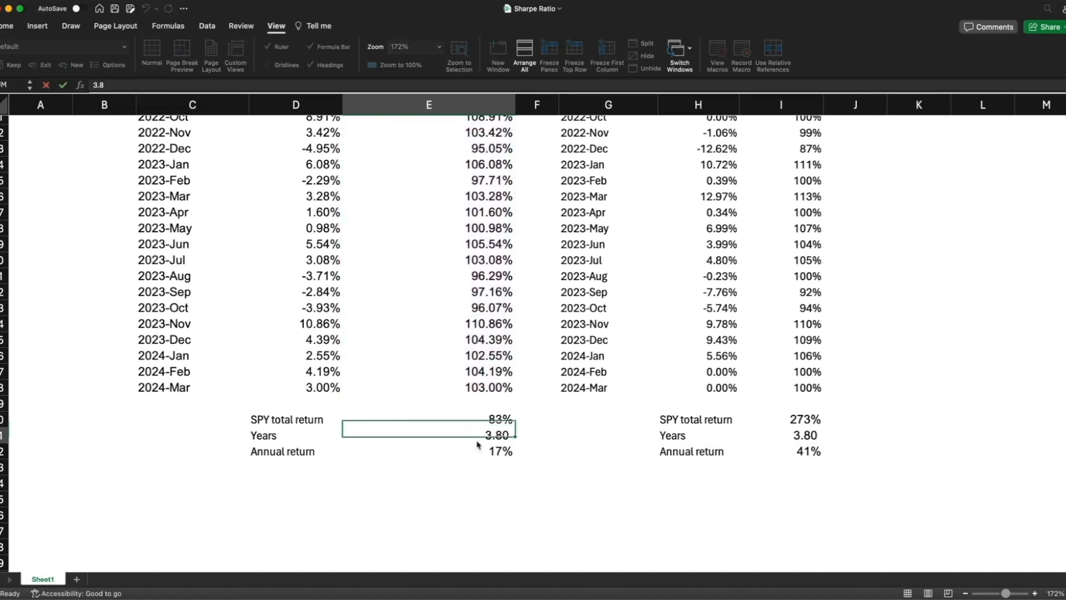
click(429, 419)
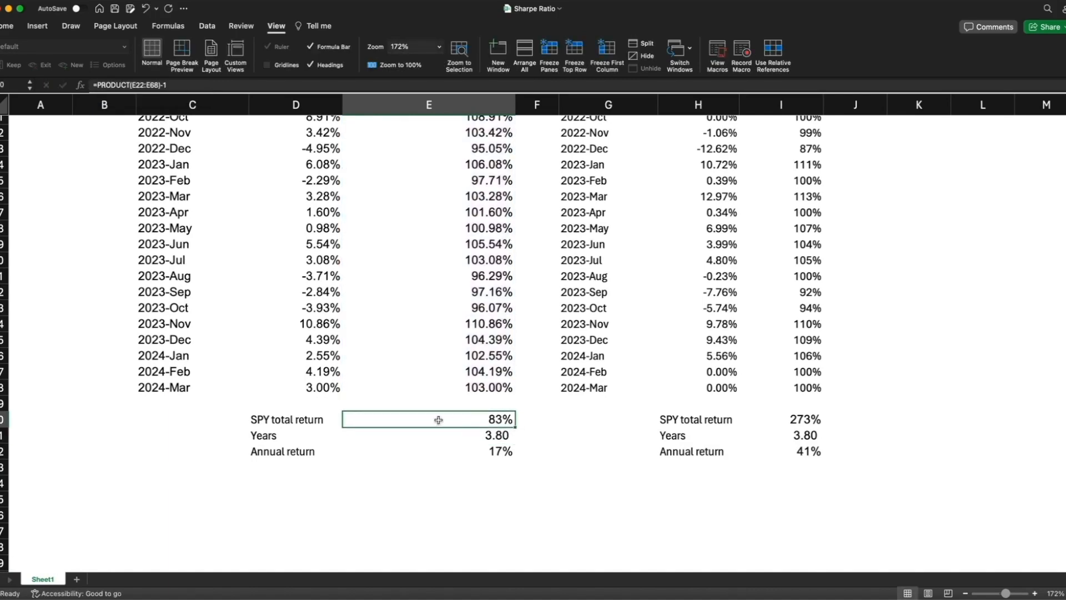
click(428, 436)
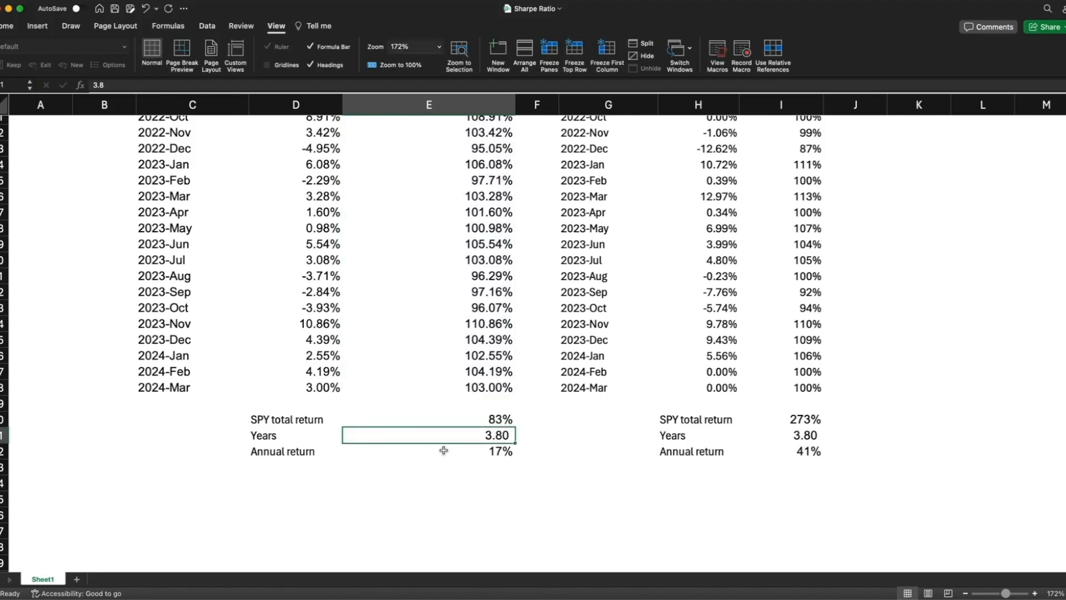
Step: Reveal the SPY annual return formula (total return+1)^(1/years)−1 giving 17%, leaving it unchanged
double_click(429, 451)
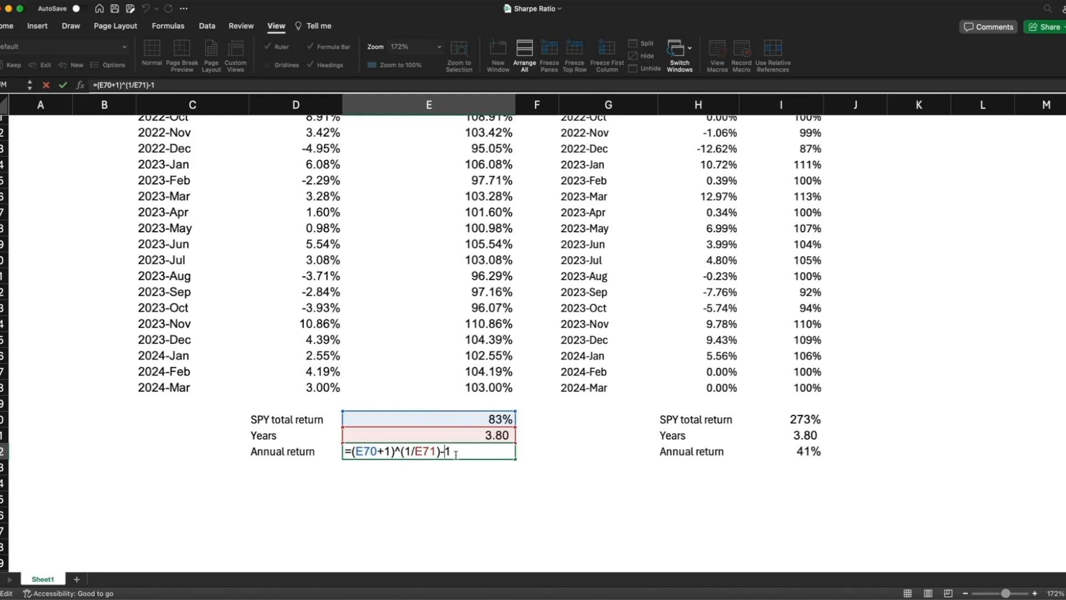
key(Return)
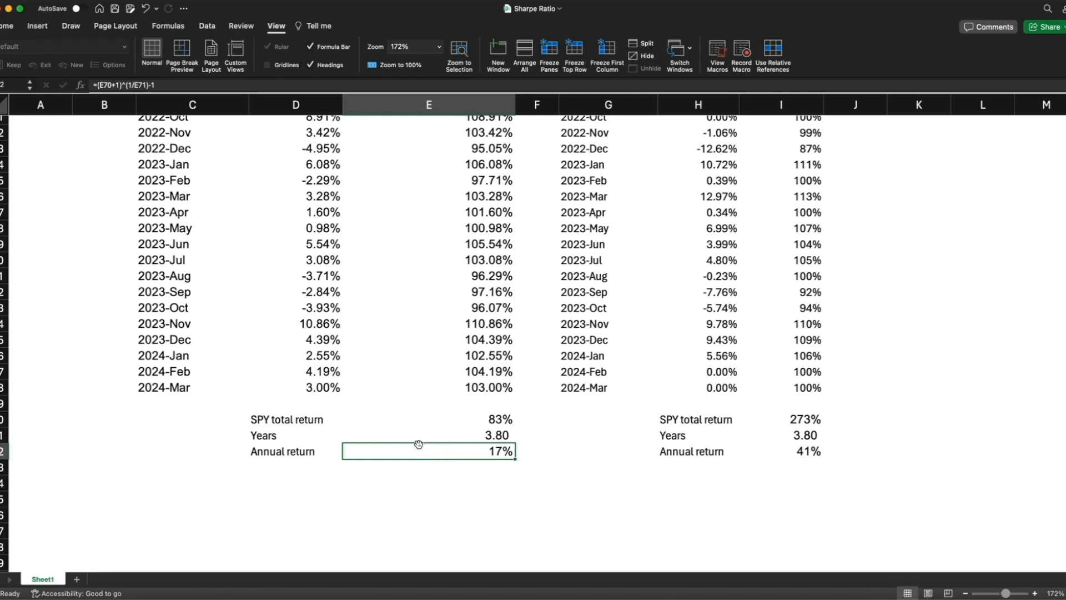
mouse_move(415, 423)
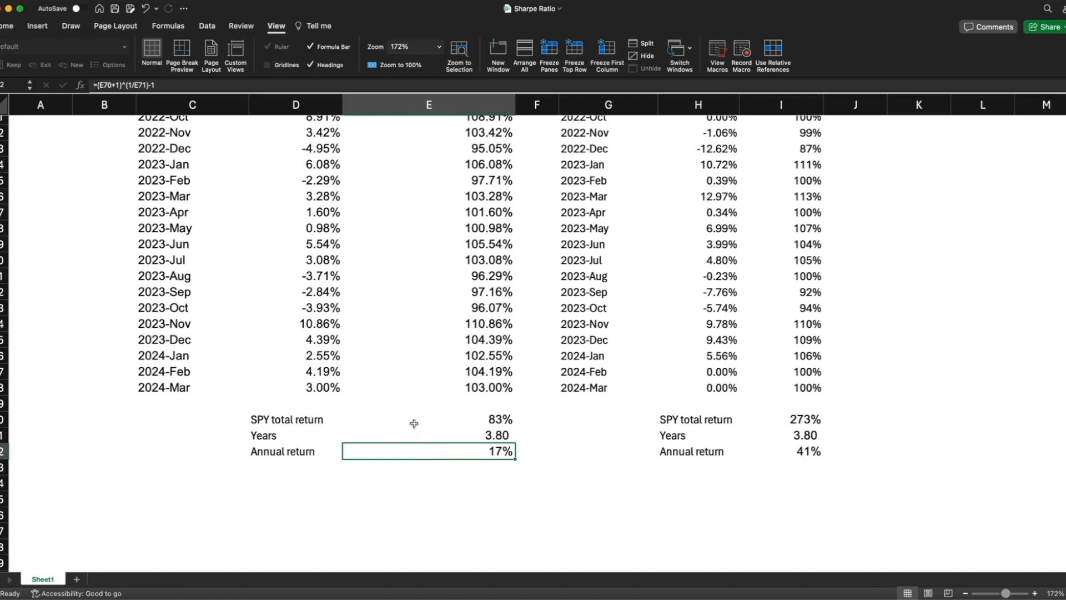
click(429, 436)
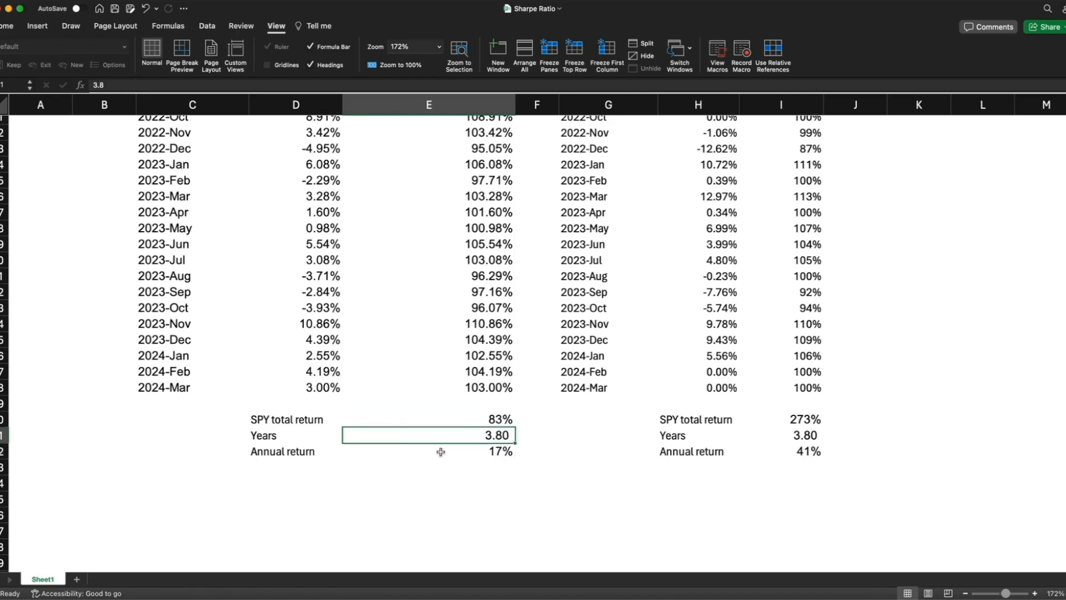
click(429, 451)
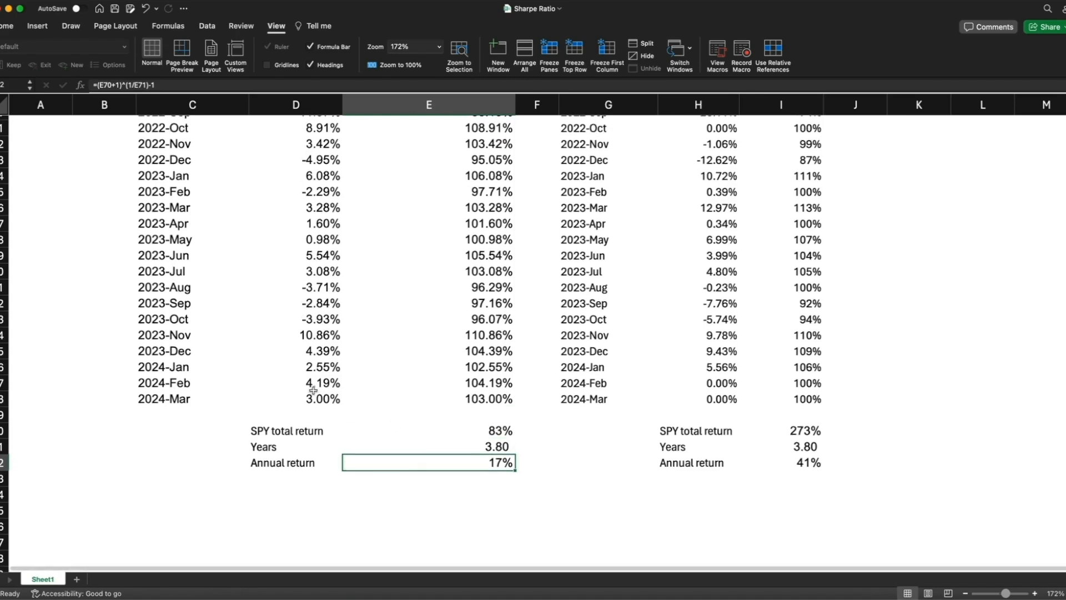
mouse_move(455, 453)
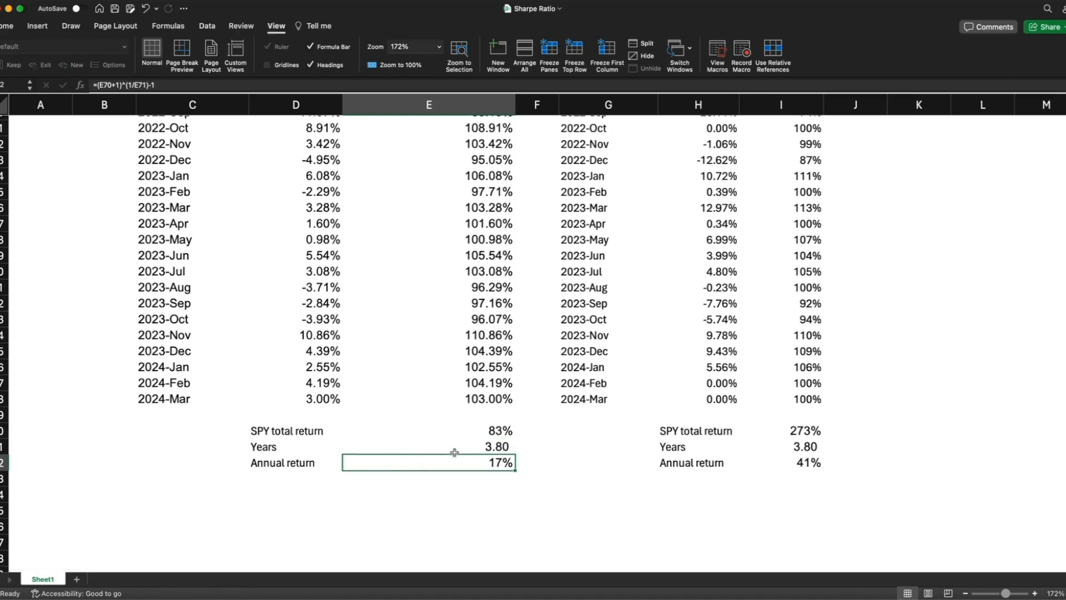
mouse_move(431, 244)
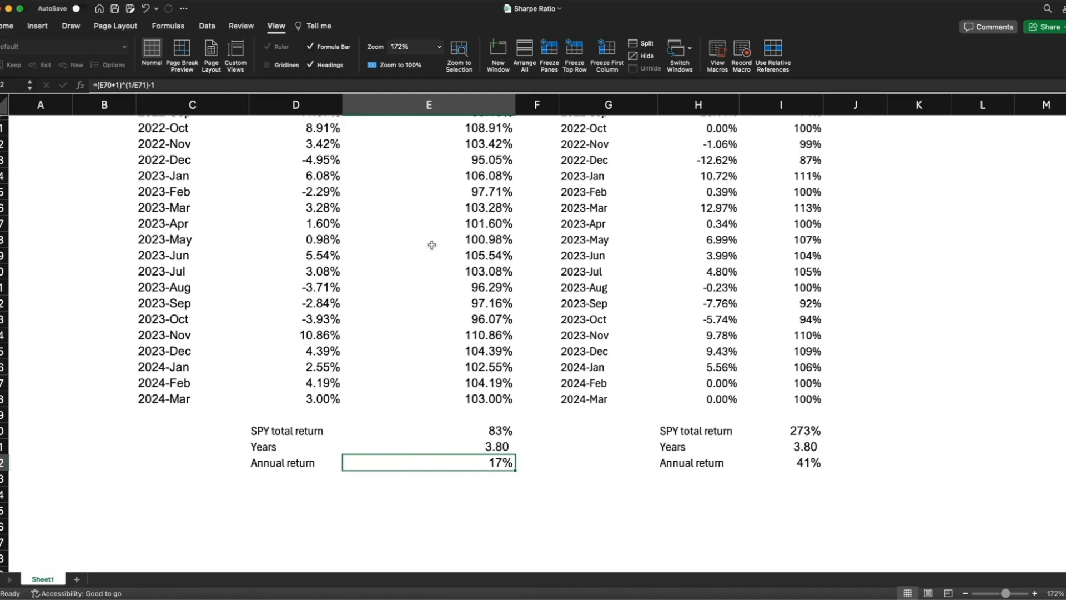
mouse_move(439, 445)
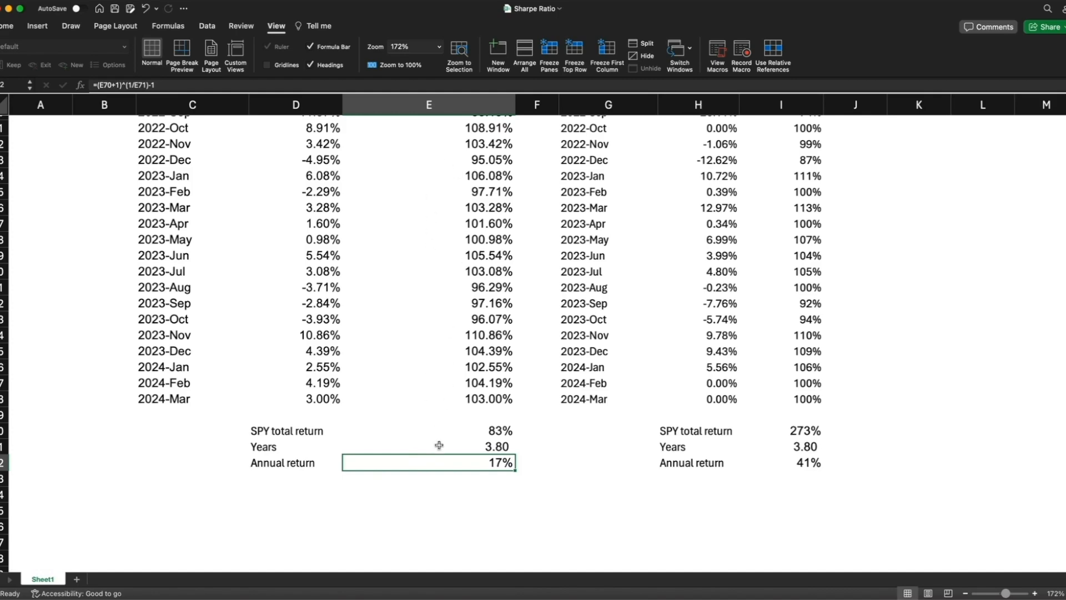
mouse_move(428, 451)
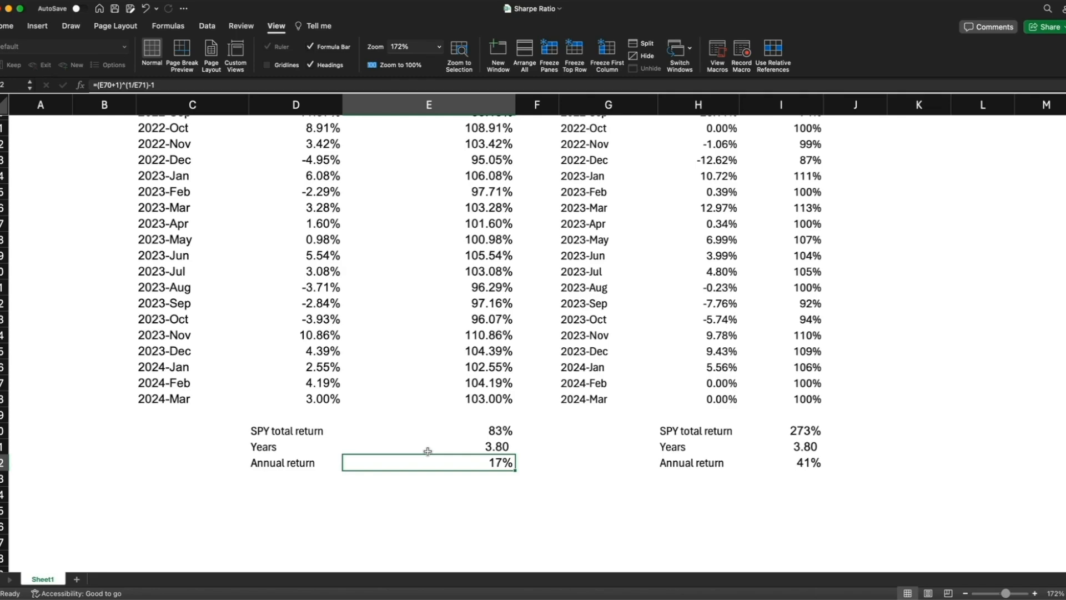
scroll(up, 3)
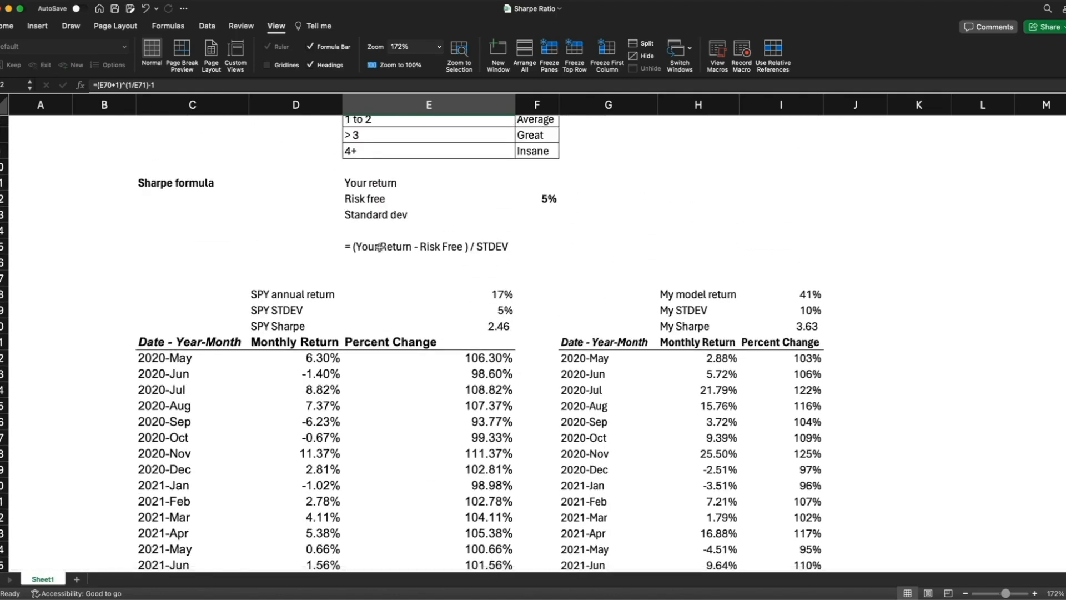
click(428, 246)
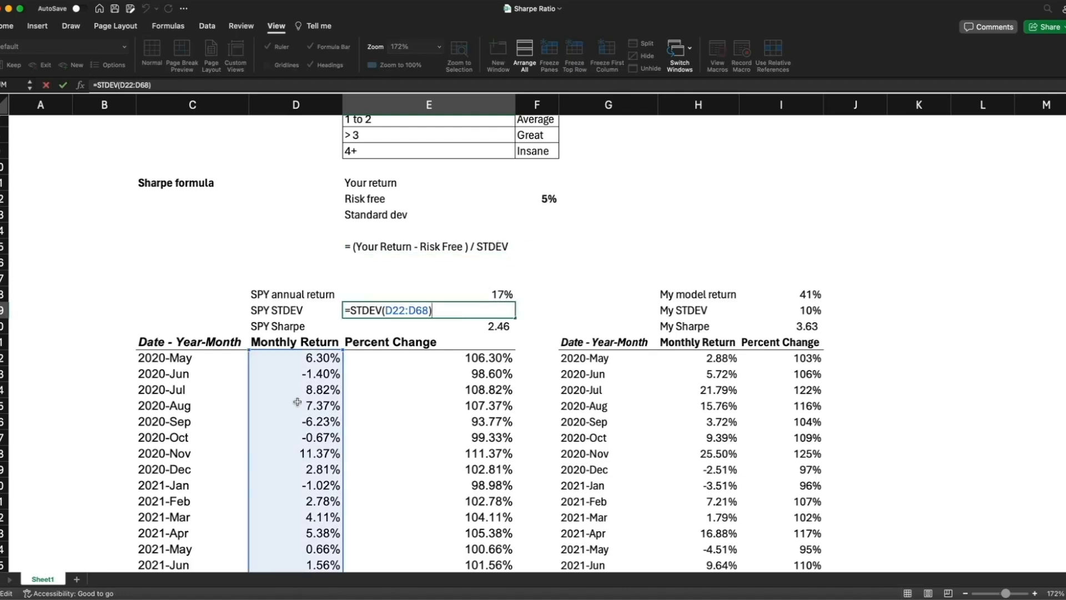
scroll(down, 3)
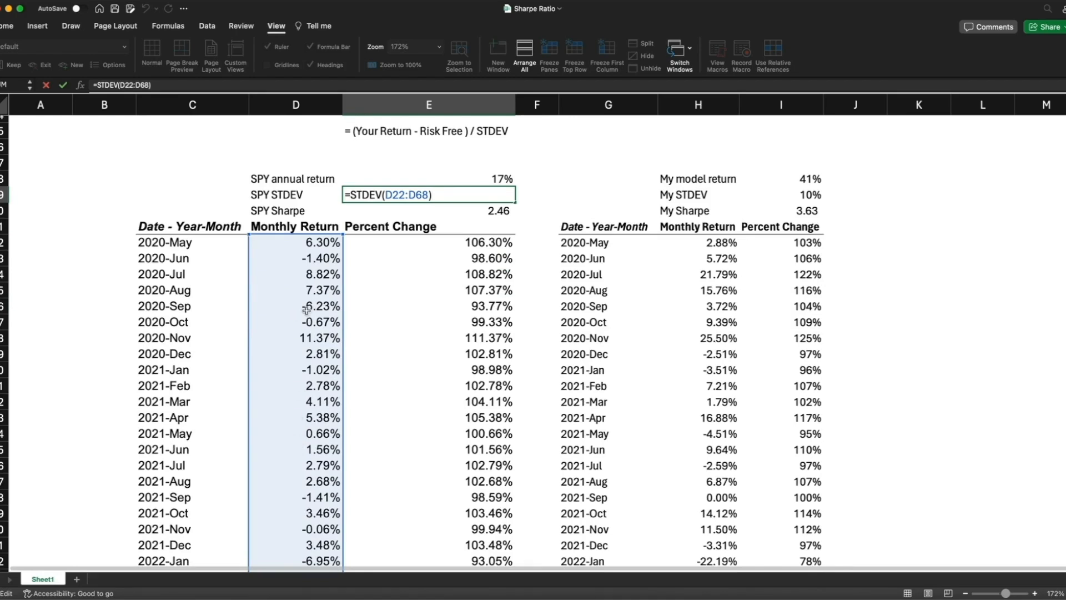
scroll(up, 3)
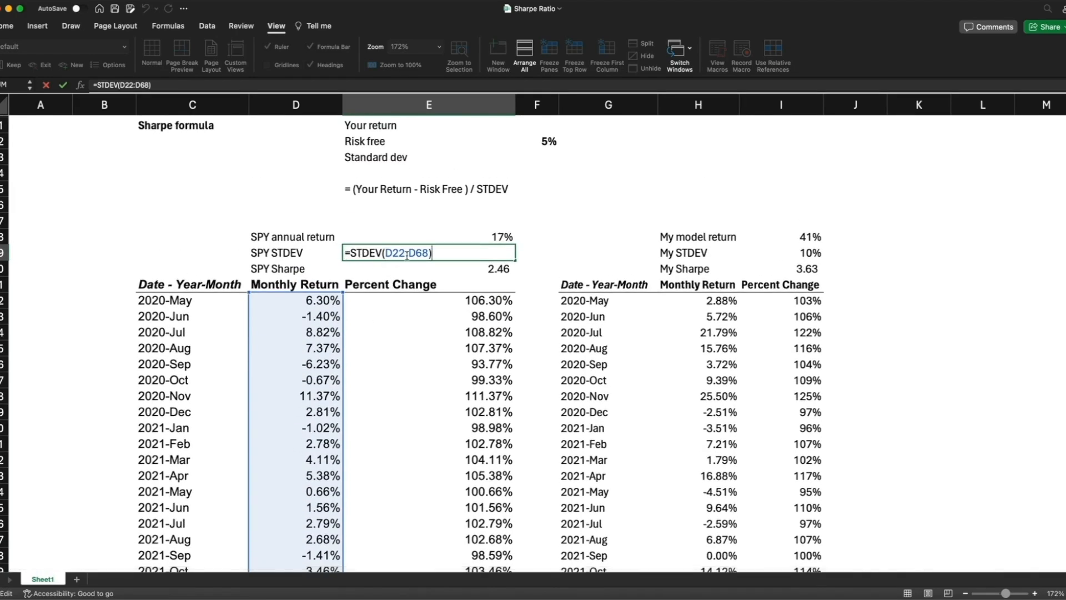
scroll(down, 3)
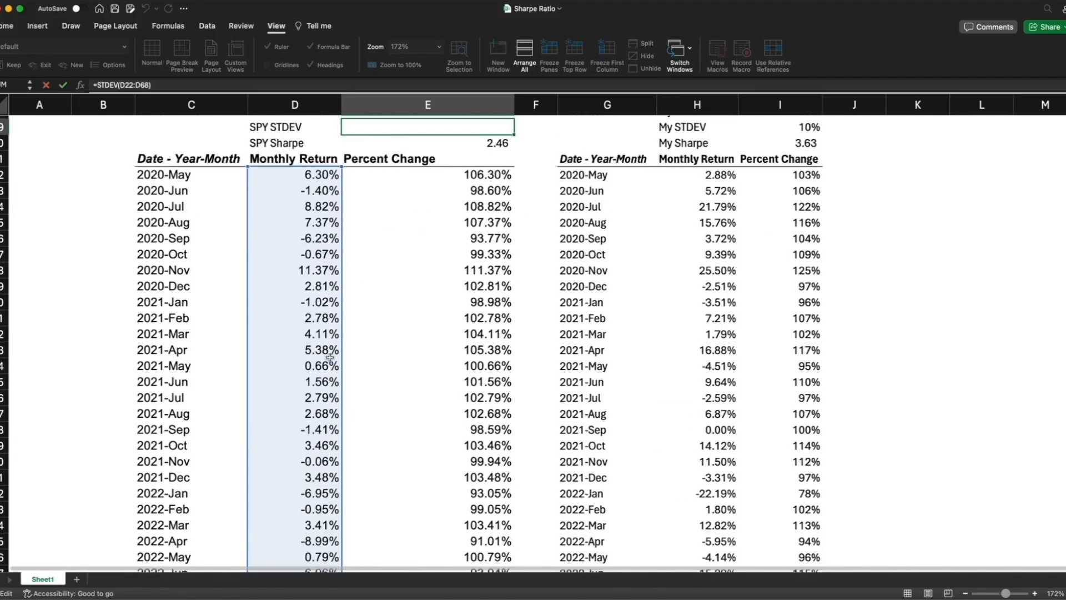
scroll(up, 3)
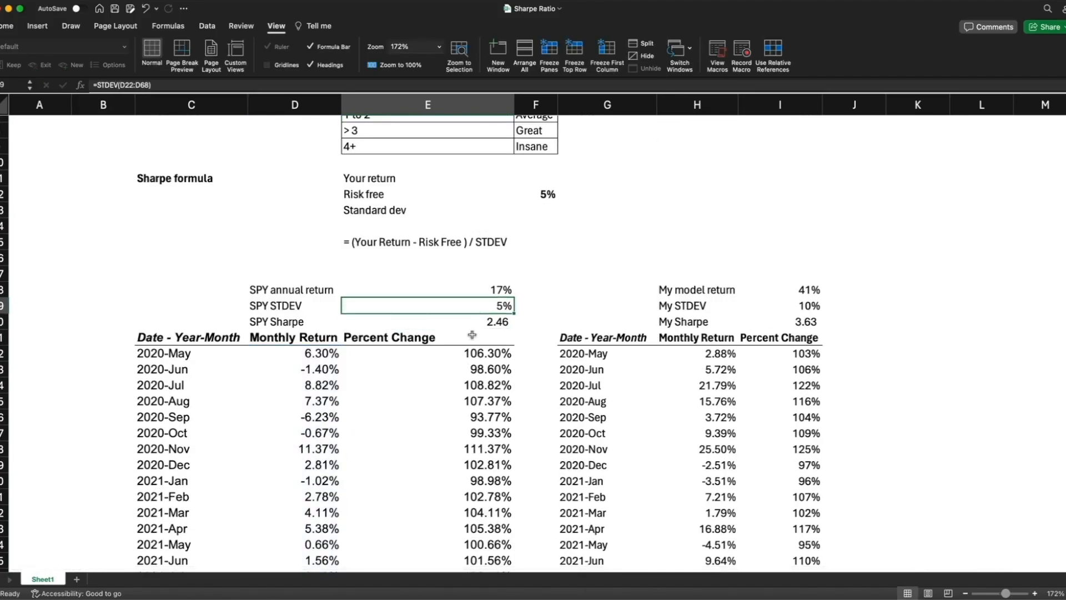
click(427, 288)
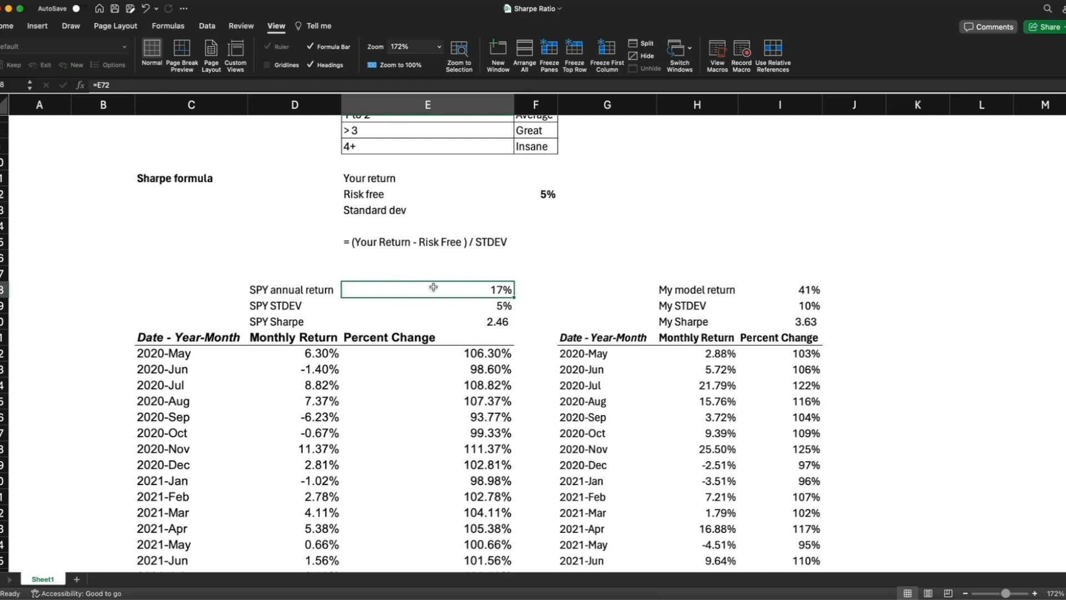
mouse_move(544, 193)
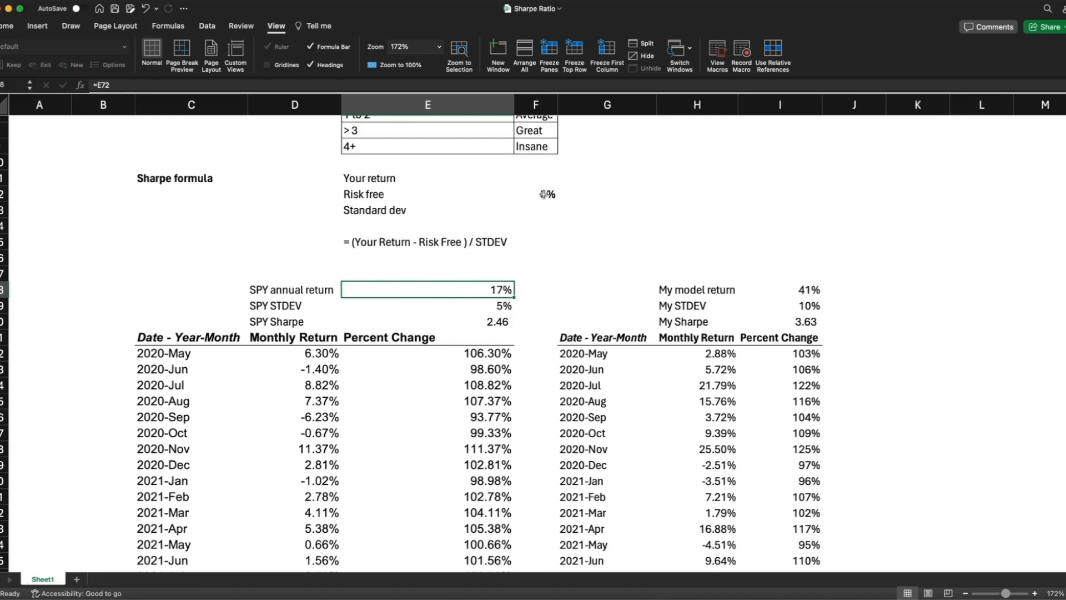
click(535, 193)
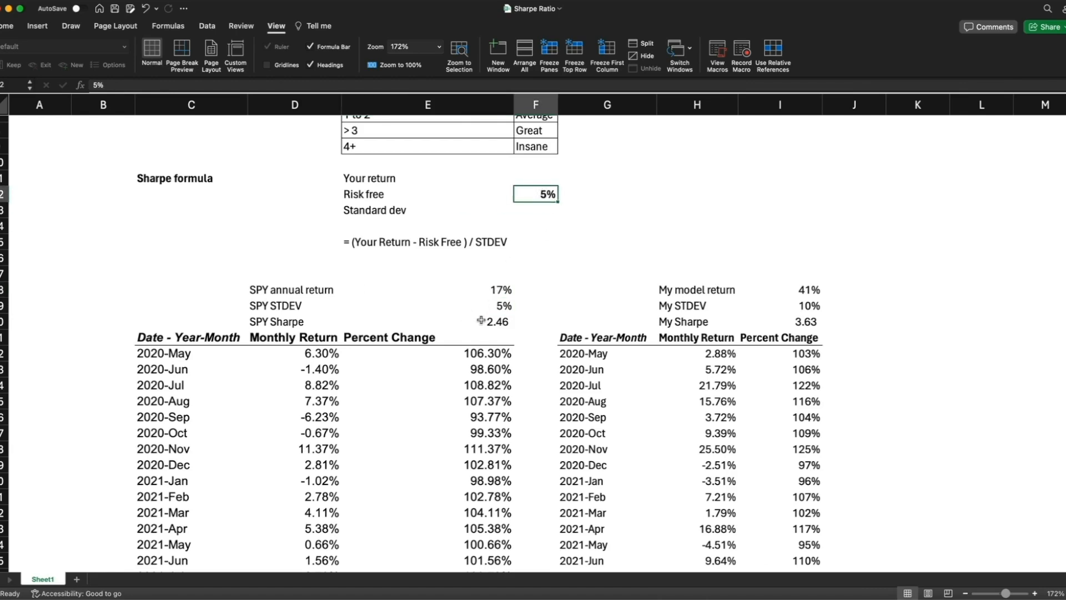
click(427, 305)
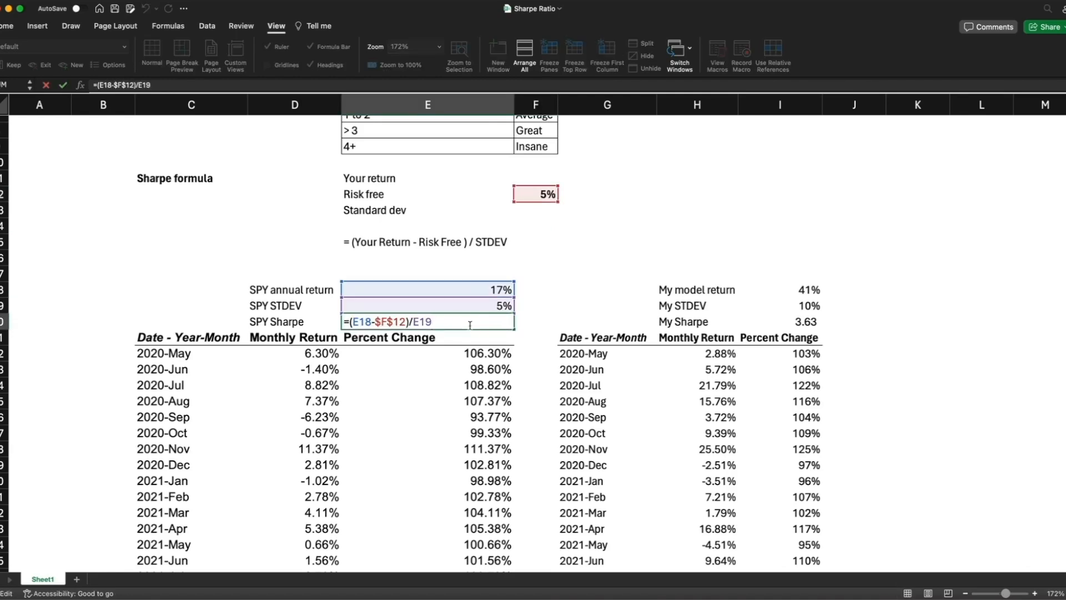
key(Return)
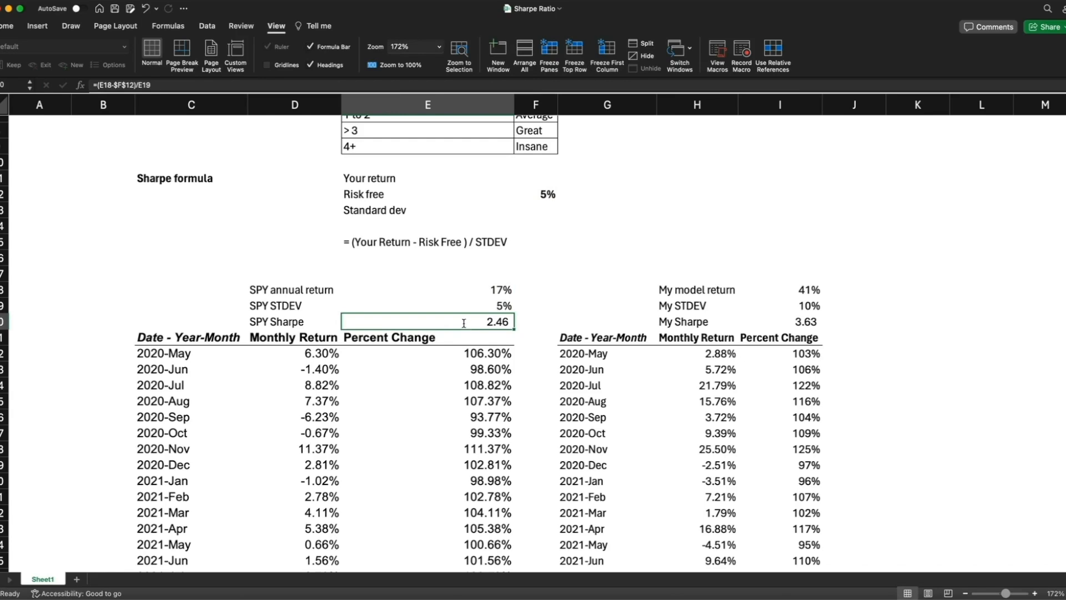
double_click(426, 321)
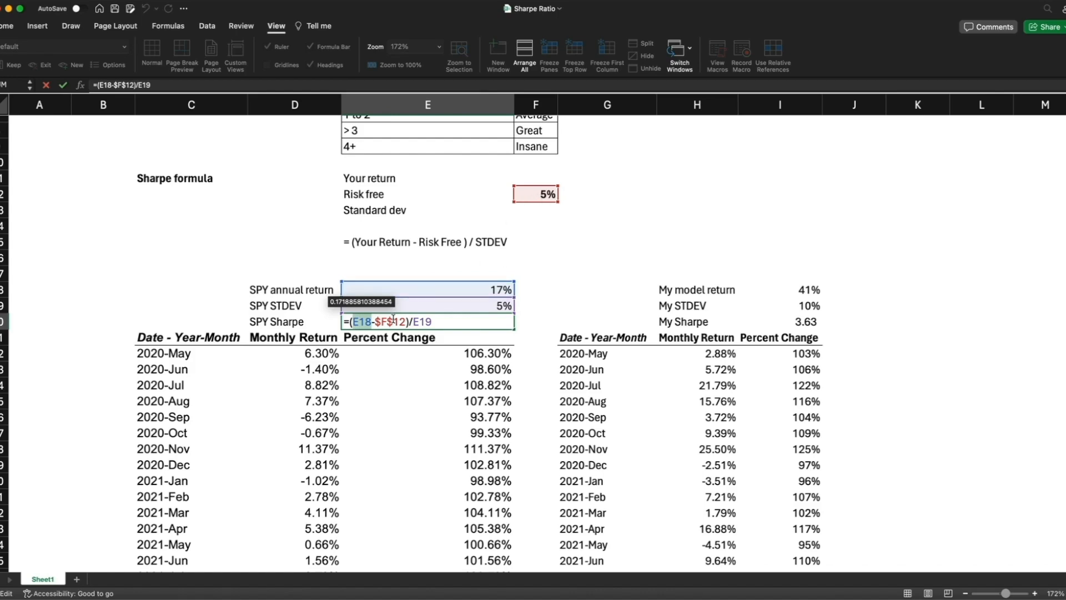
mouse_move(448, 310)
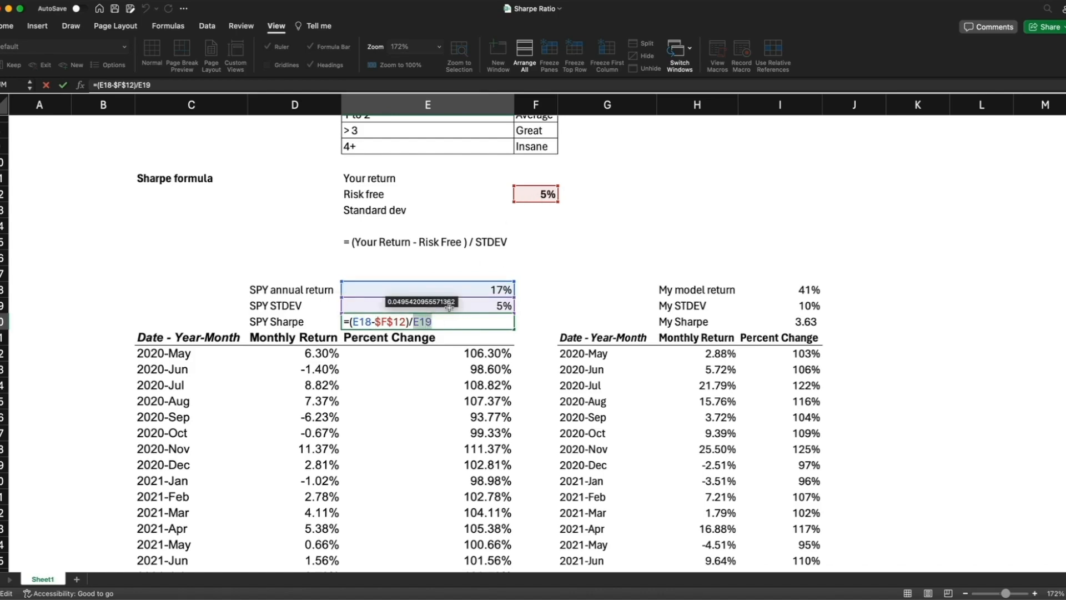
text(3)
key(Return)
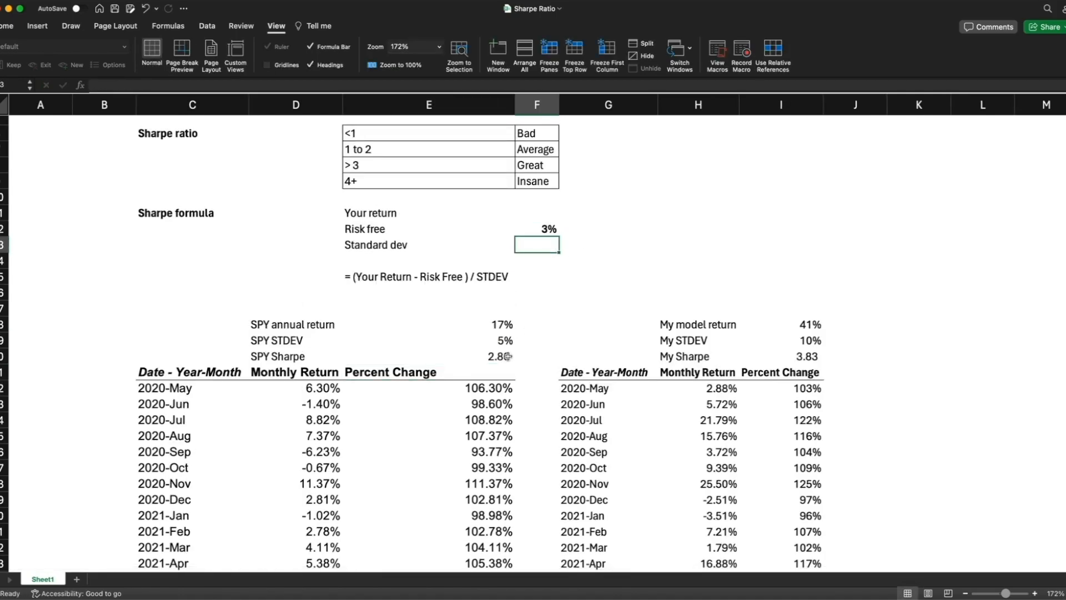
click(428, 356)
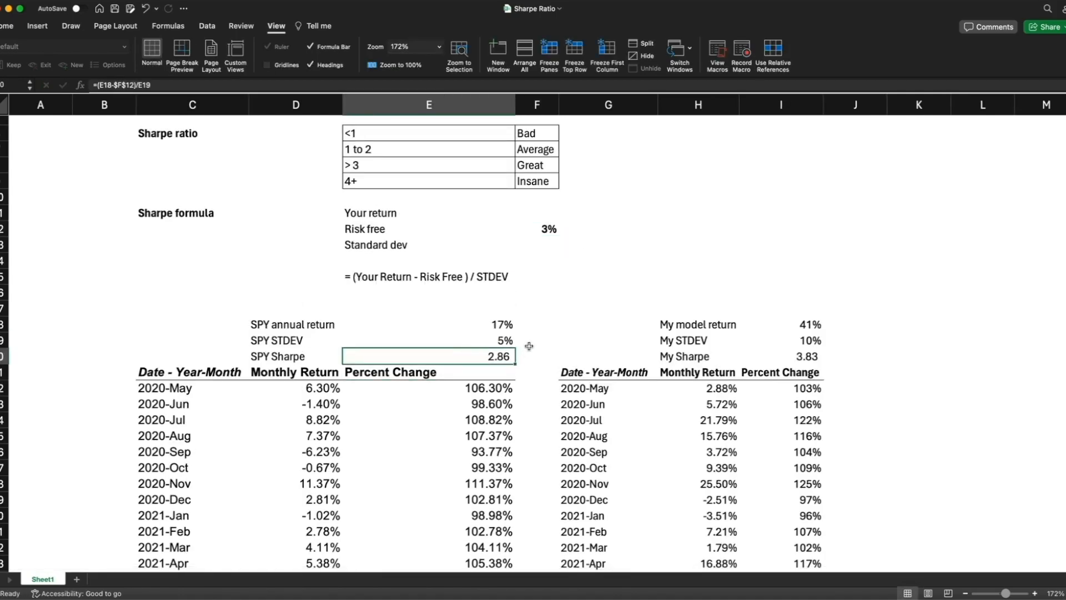
click(536, 228)
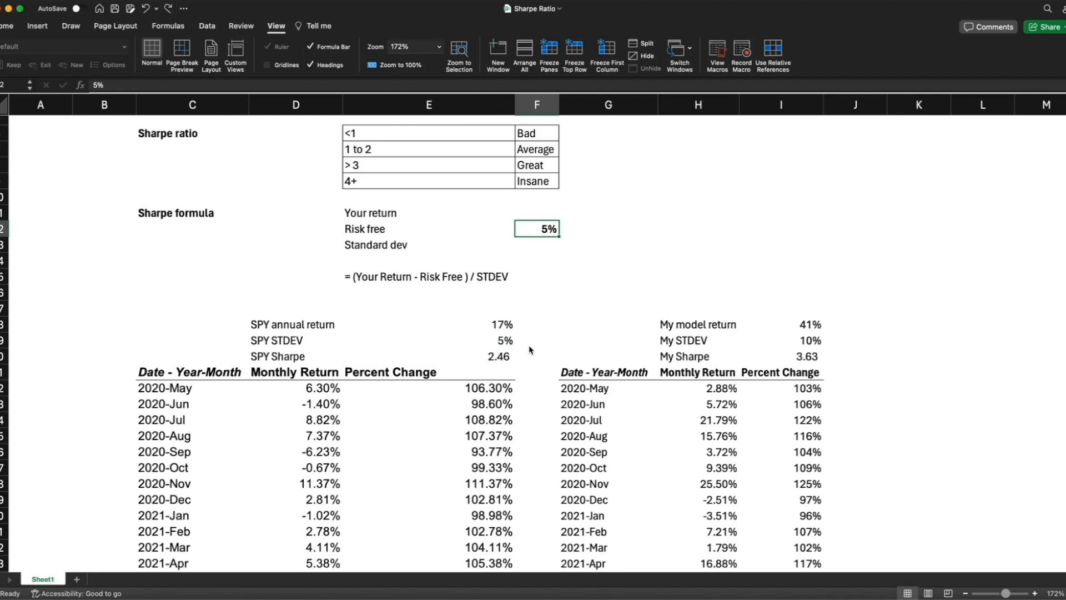
scroll(up, 3)
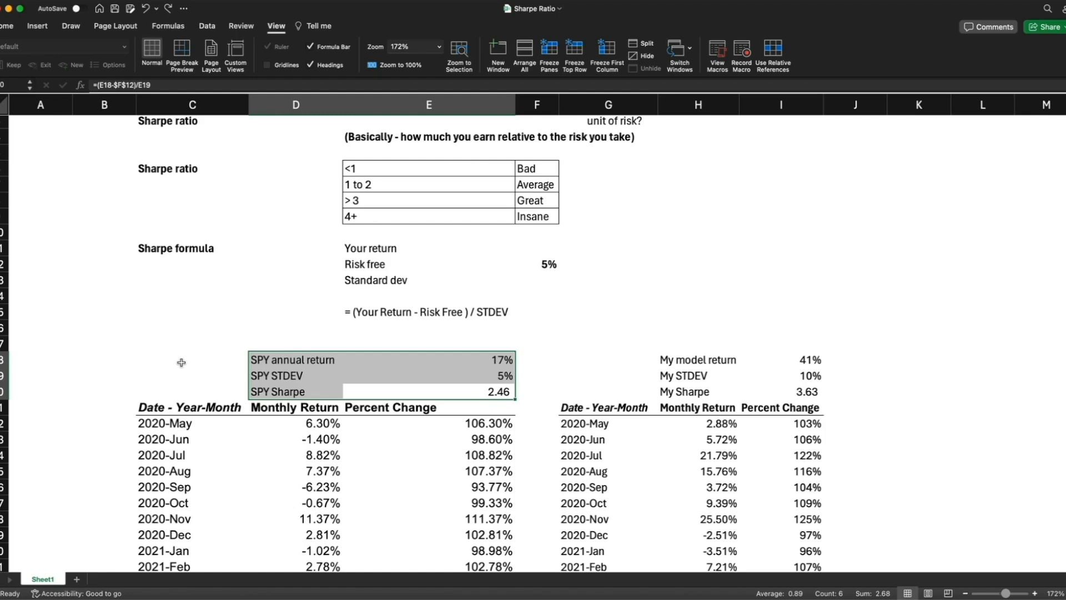
click(292, 358)
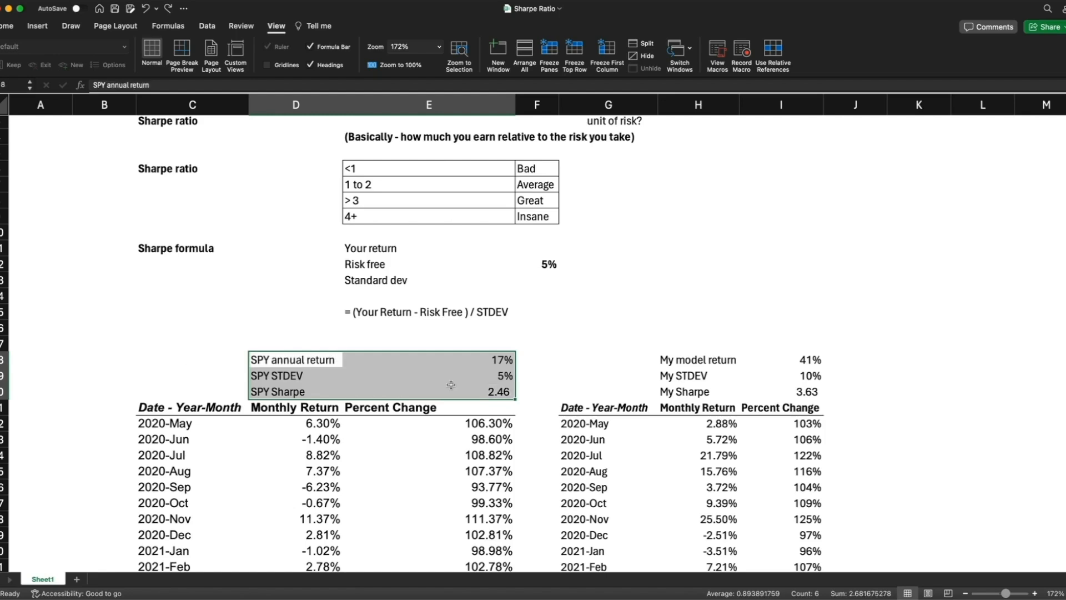
click(606, 359)
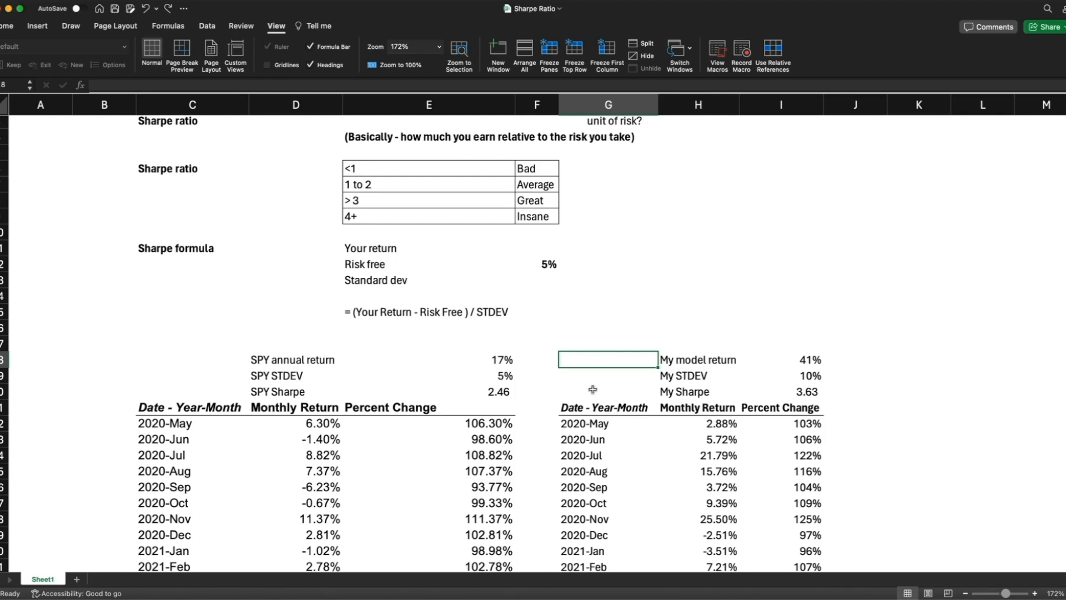
mouse_move(635, 417)
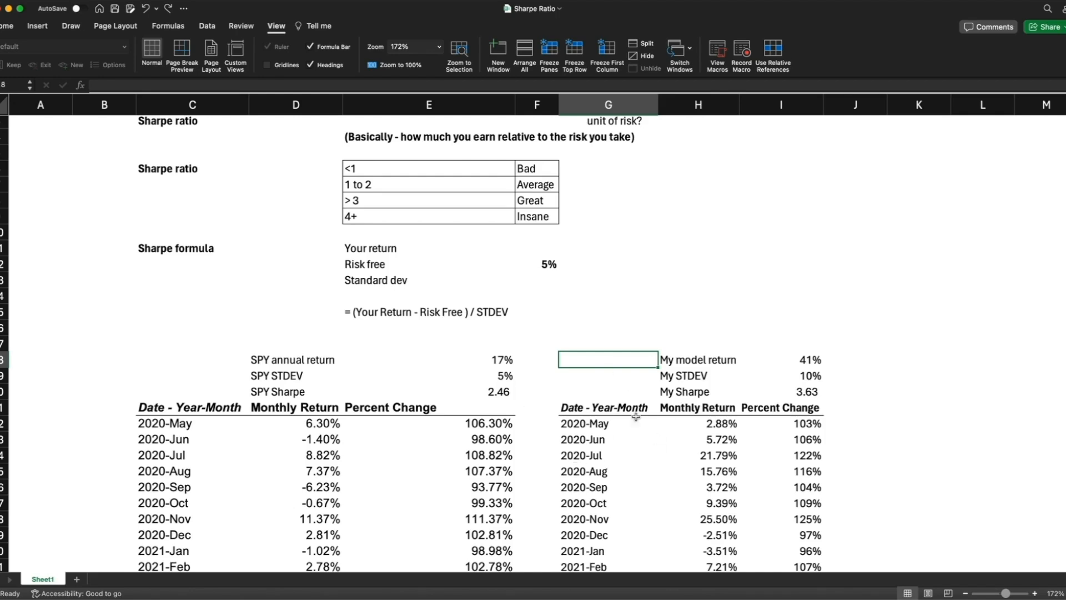
mouse_move(583, 372)
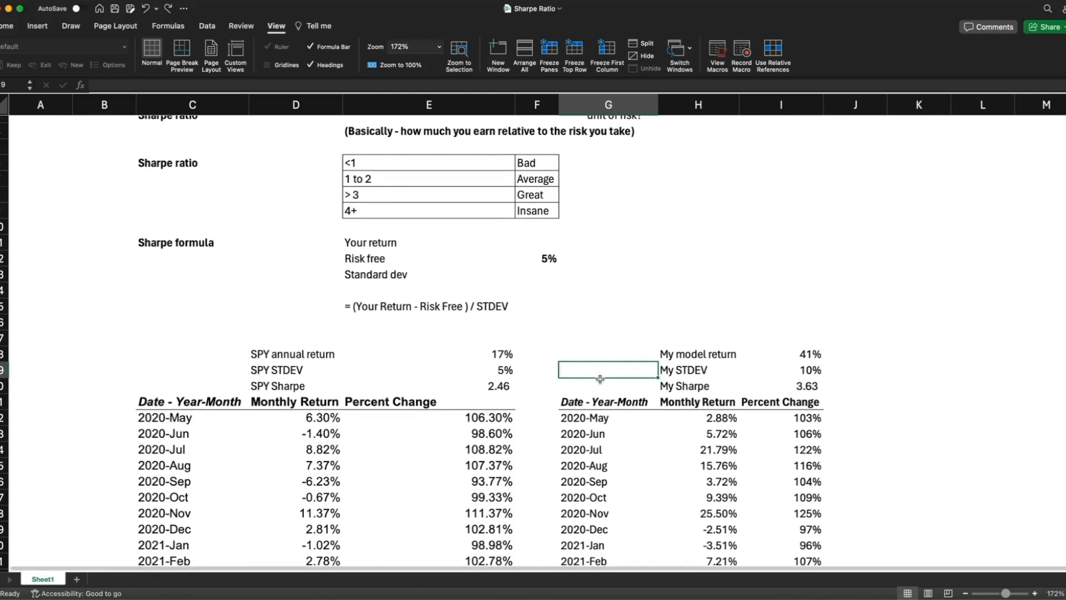
scroll(down, 3)
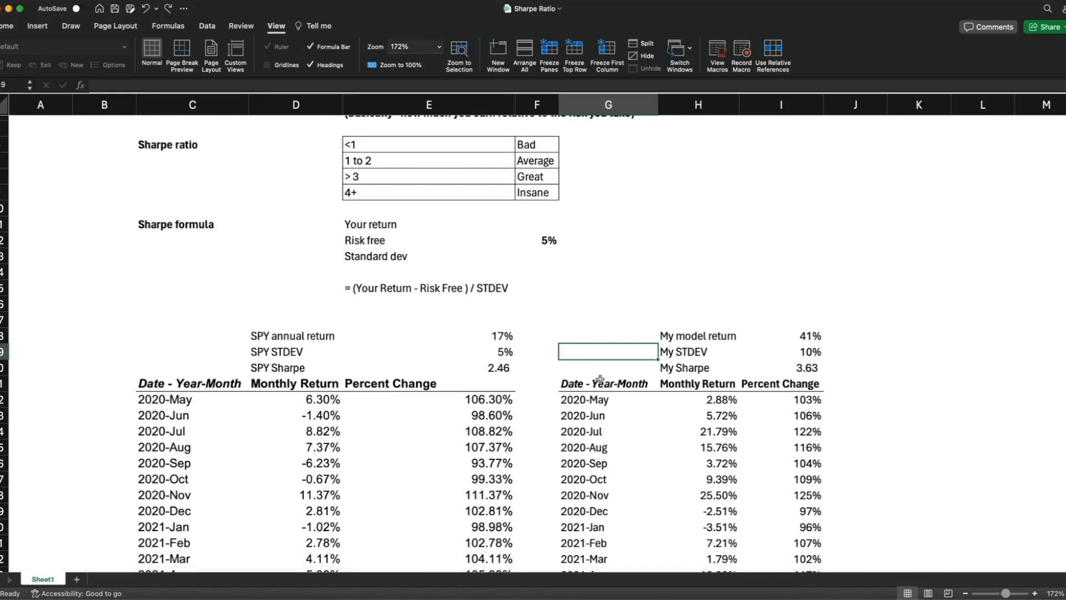
scroll(down, 3)
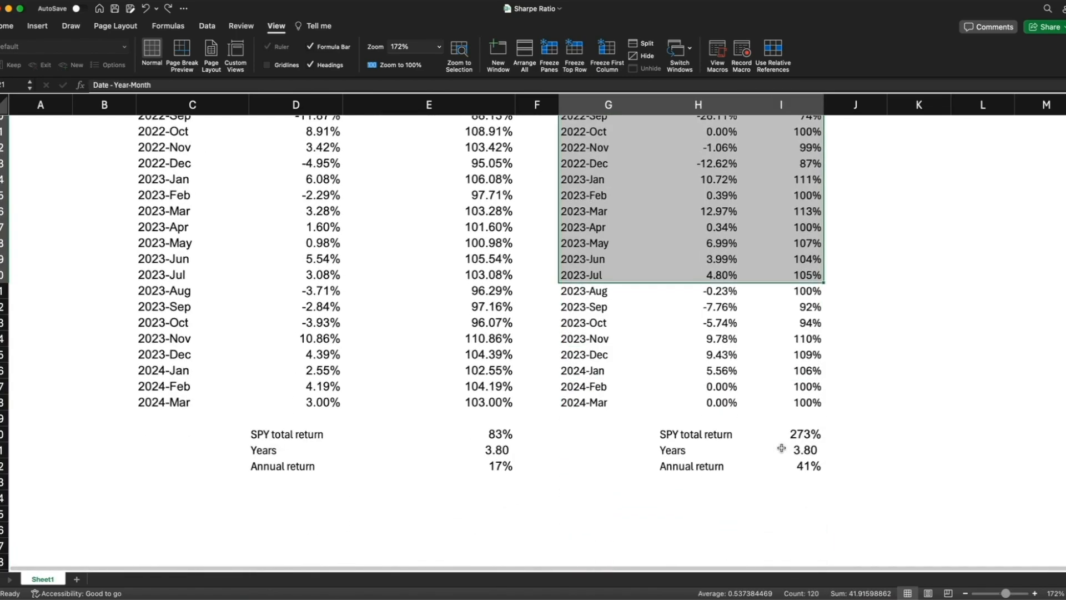
Step: Reveal the model total return formula, PRODUCT of the percent-change column minus 1 giving 273%, and confirm it unchanged
scroll(up, 3)
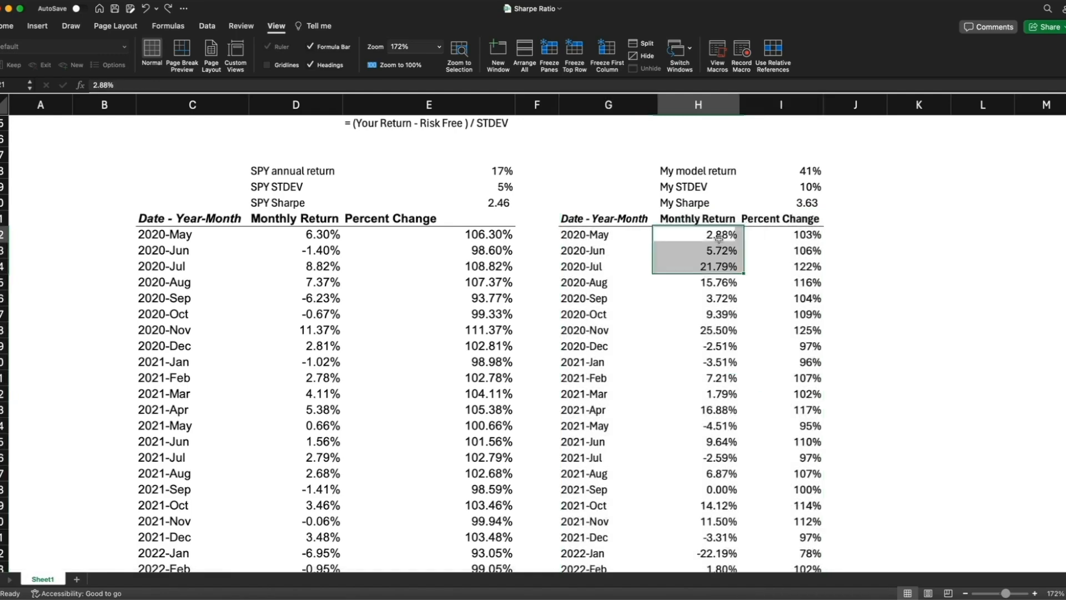
scroll(down, 3)
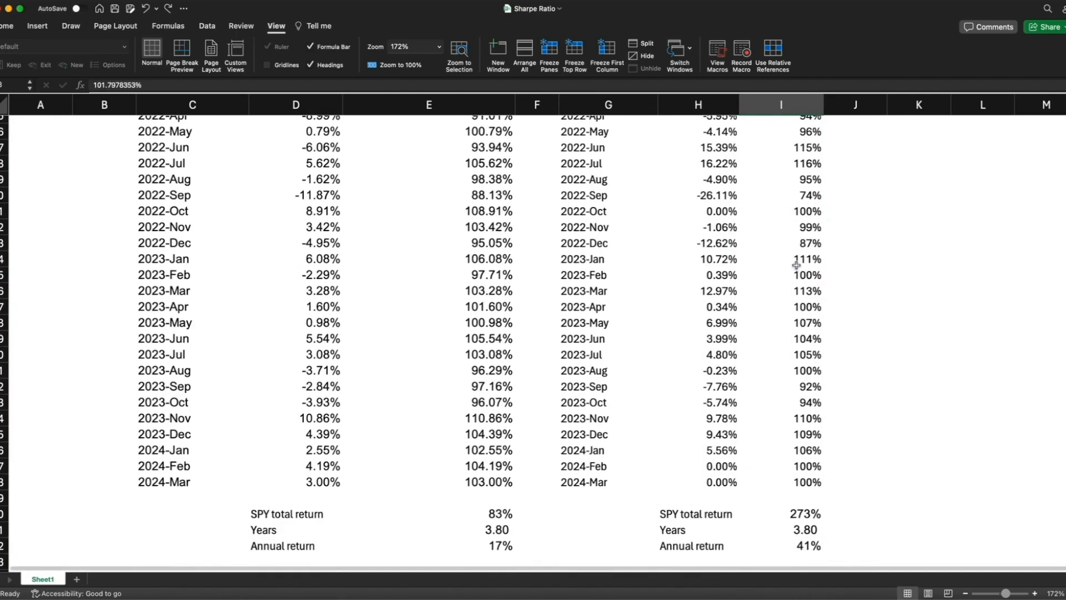
scroll(up, 3)
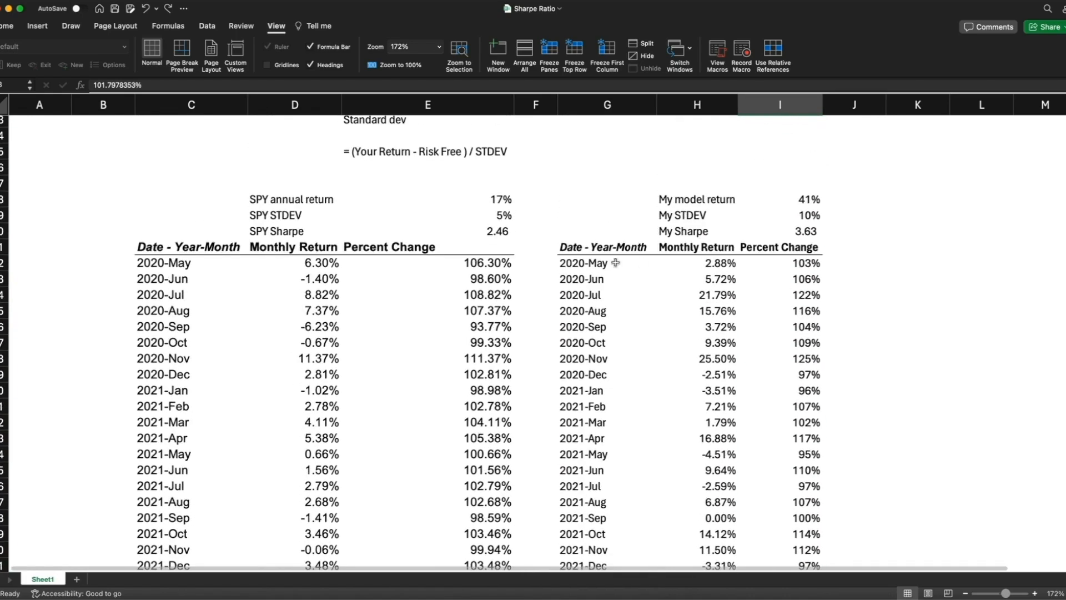
click(608, 264)
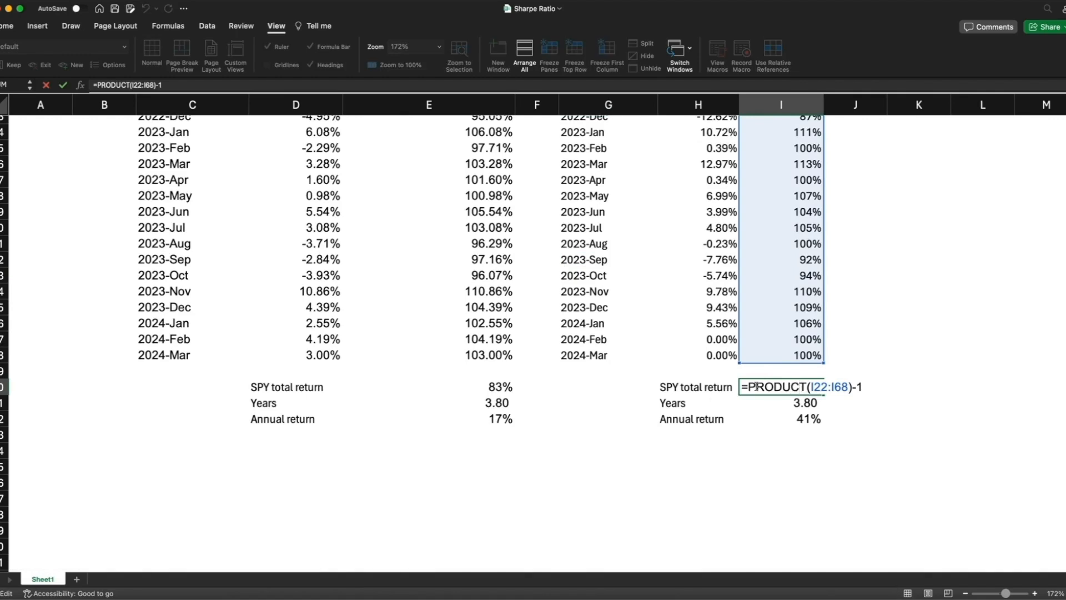
scroll(down, 3)
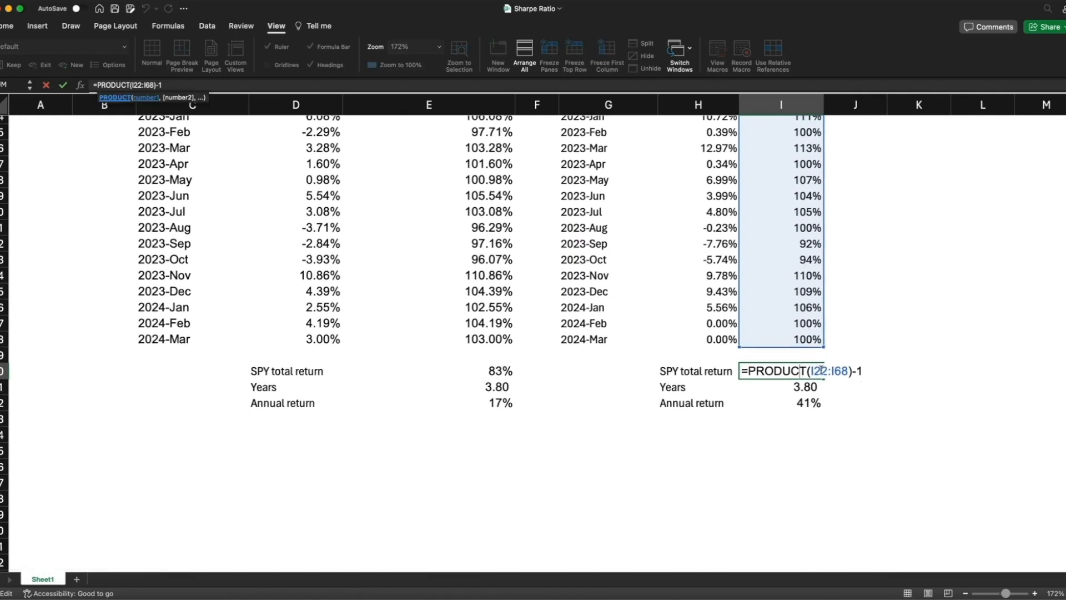
key(Return)
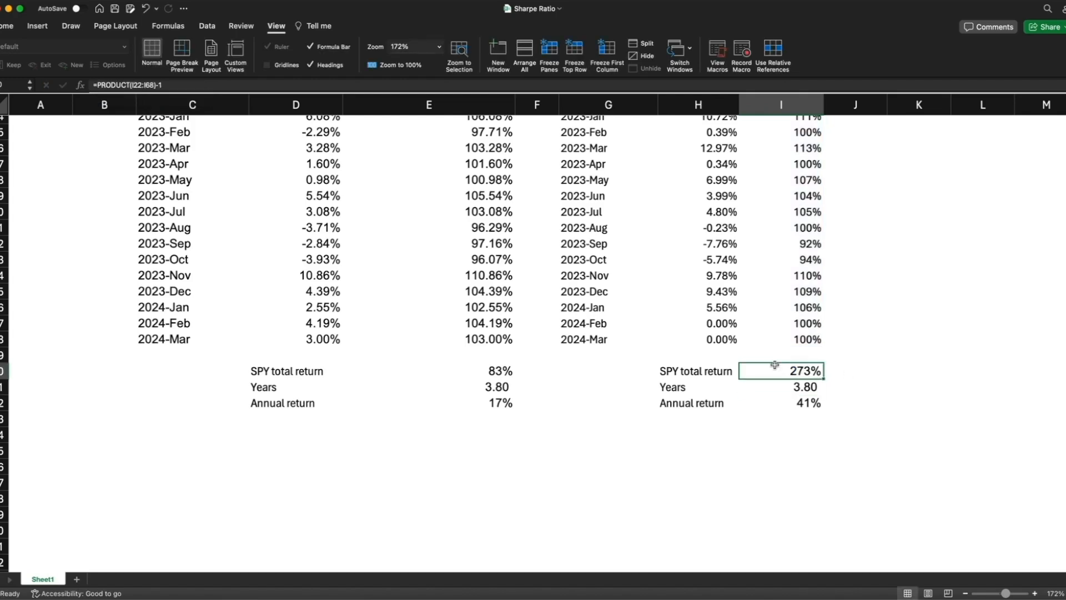
mouse_move(852, 388)
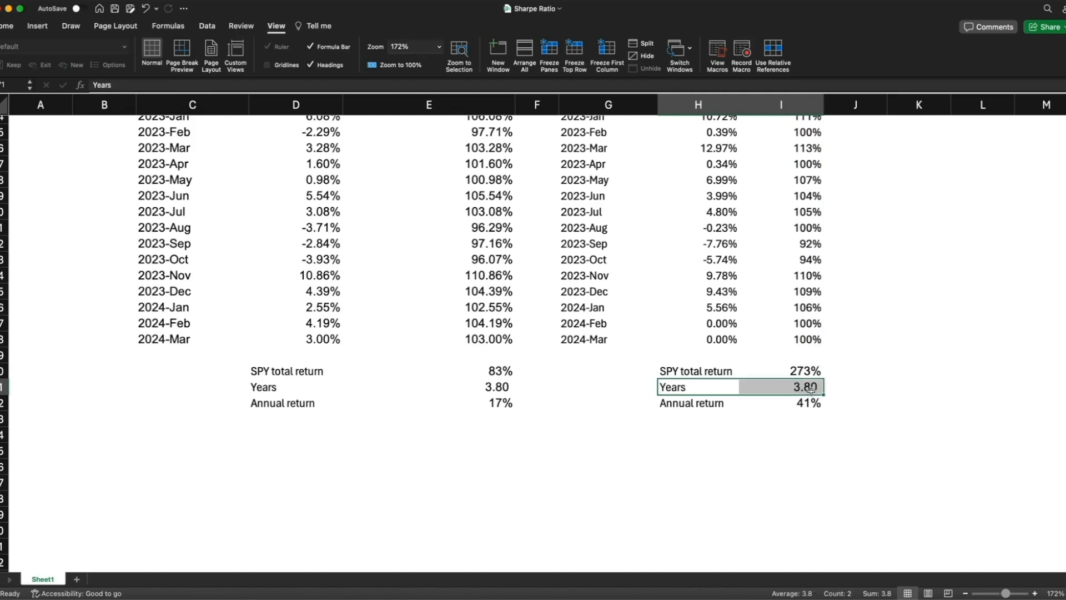
double_click(782, 402)
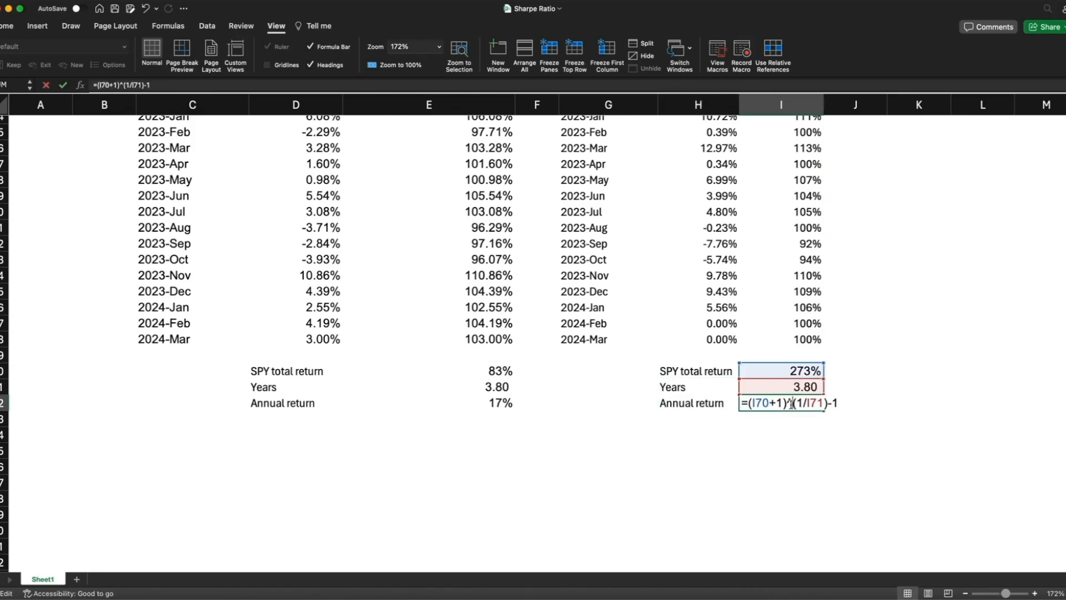
key(Return)
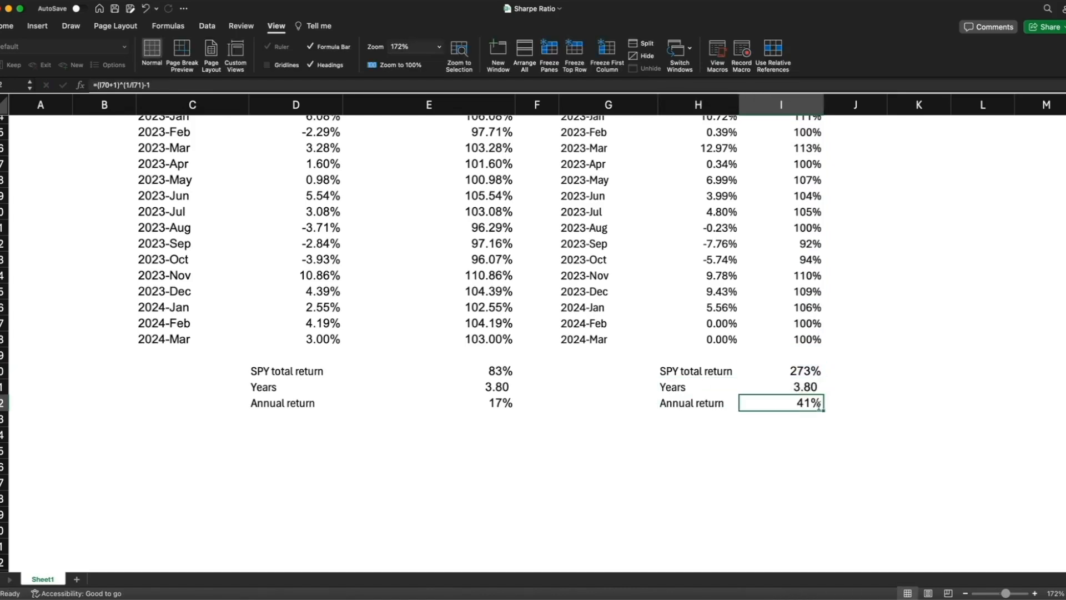
double_click(781, 402)
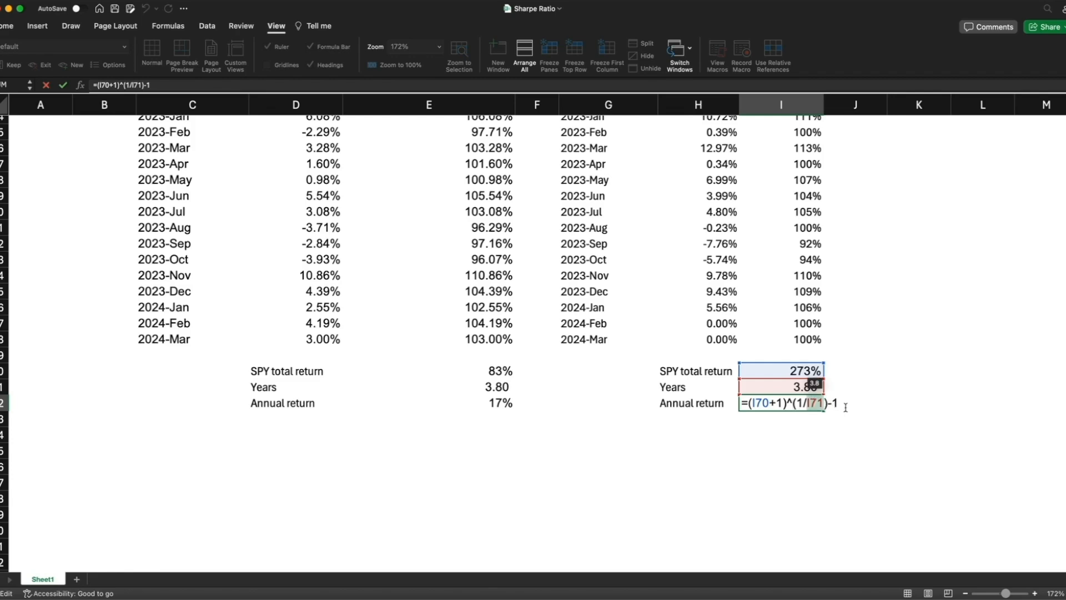
key(Return)
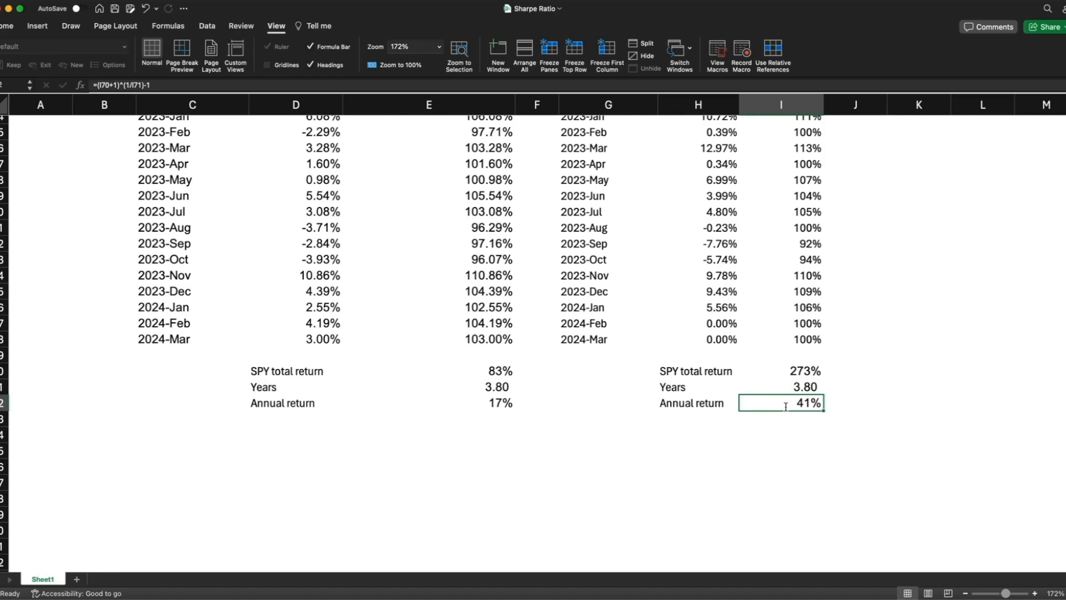
mouse_move(801, 410)
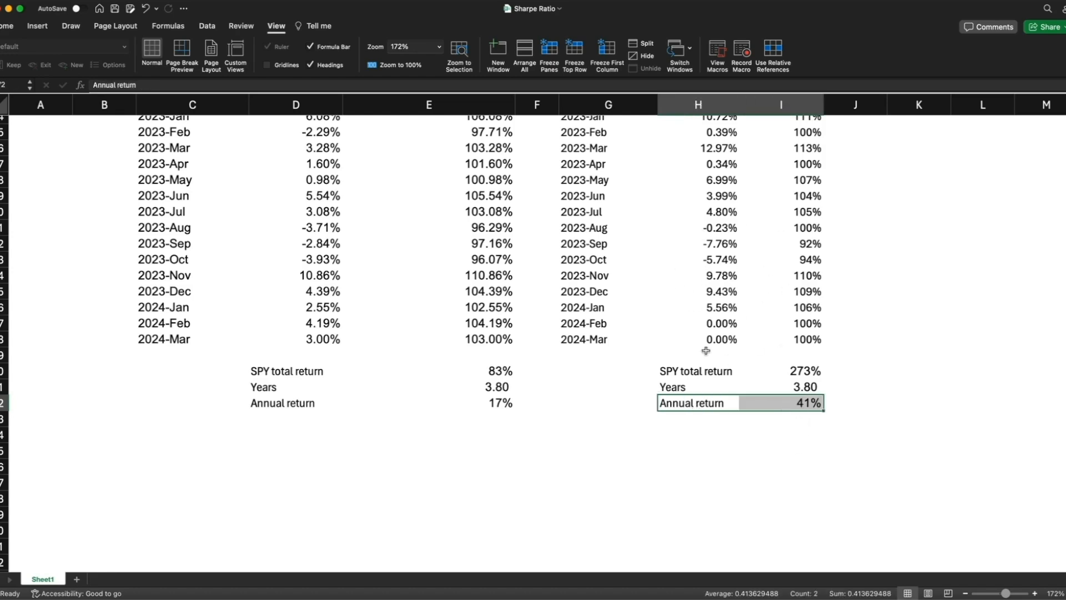
mouse_move(689, 319)
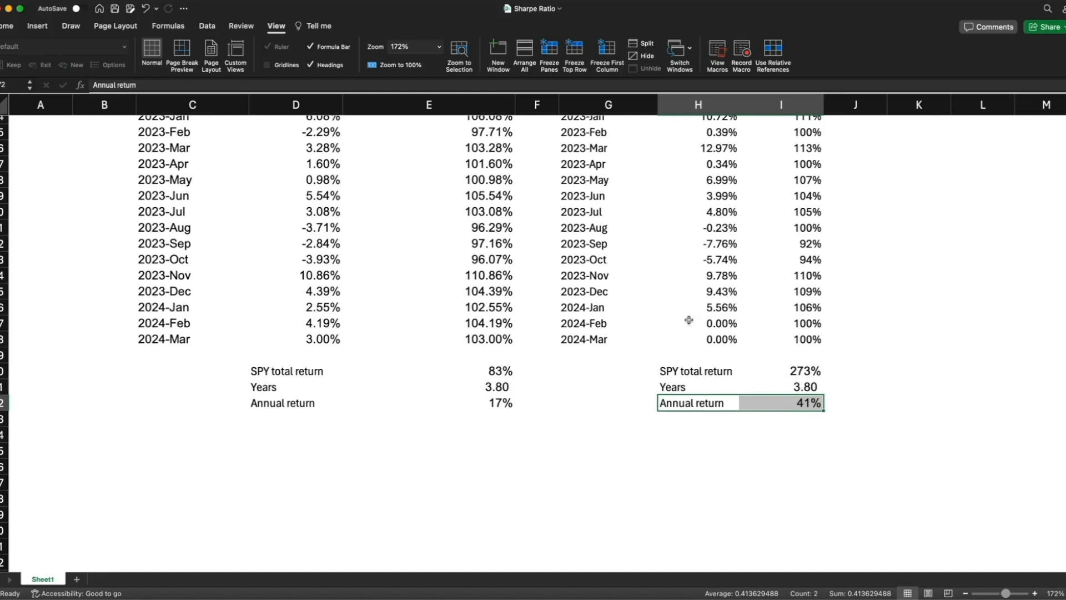
mouse_move(734, 300)
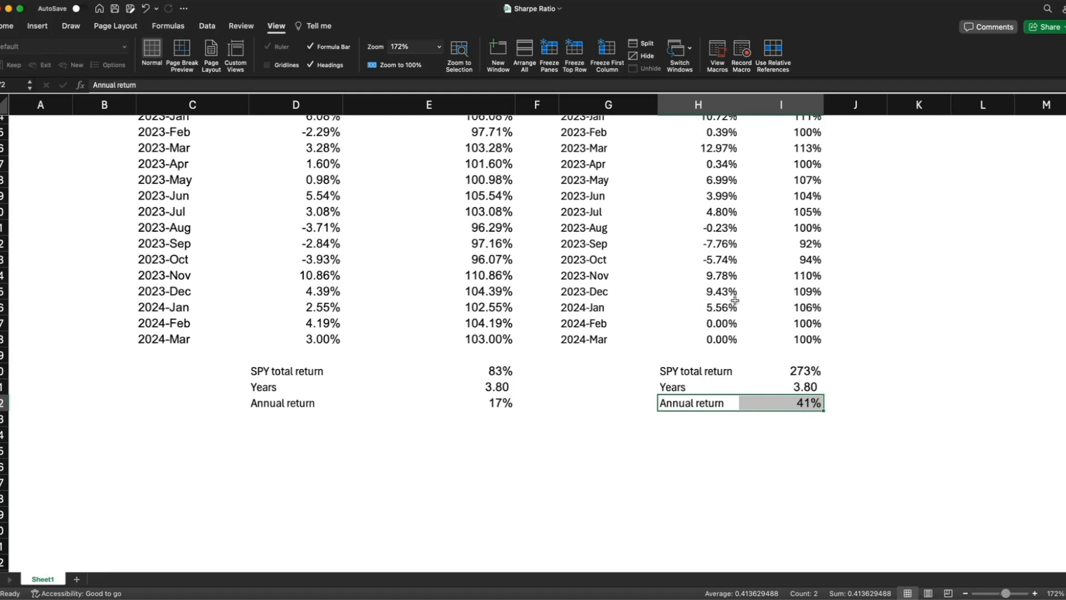
mouse_move(752, 413)
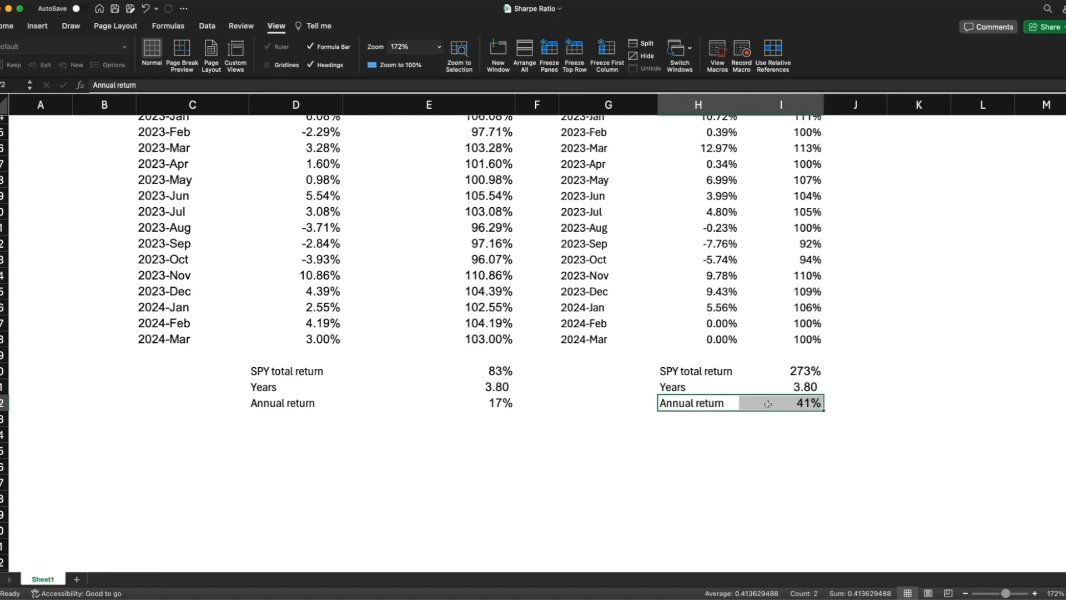
scroll(up, 3)
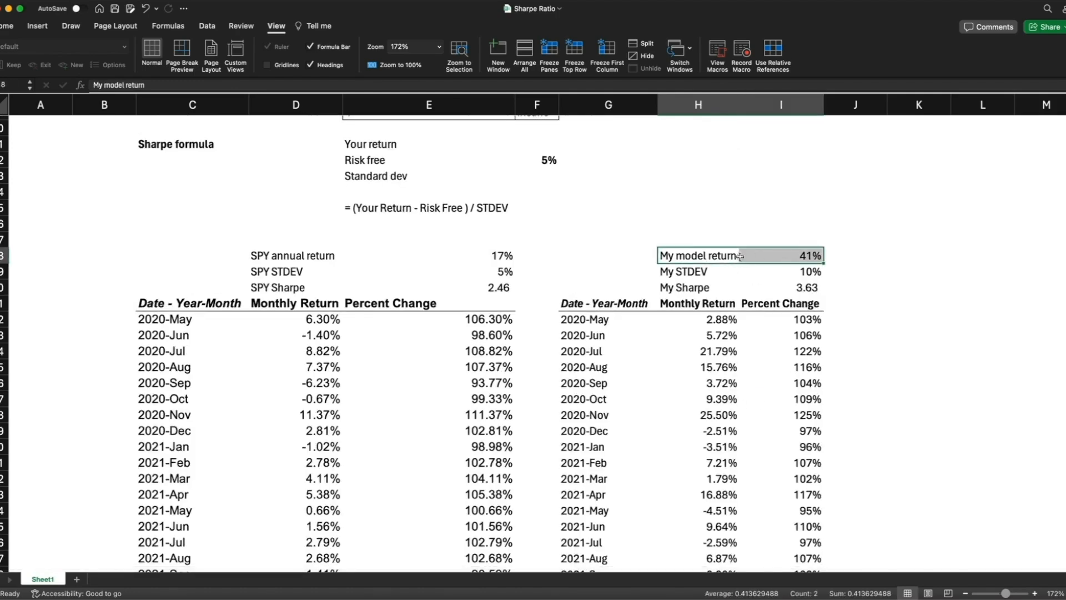
click(697, 271)
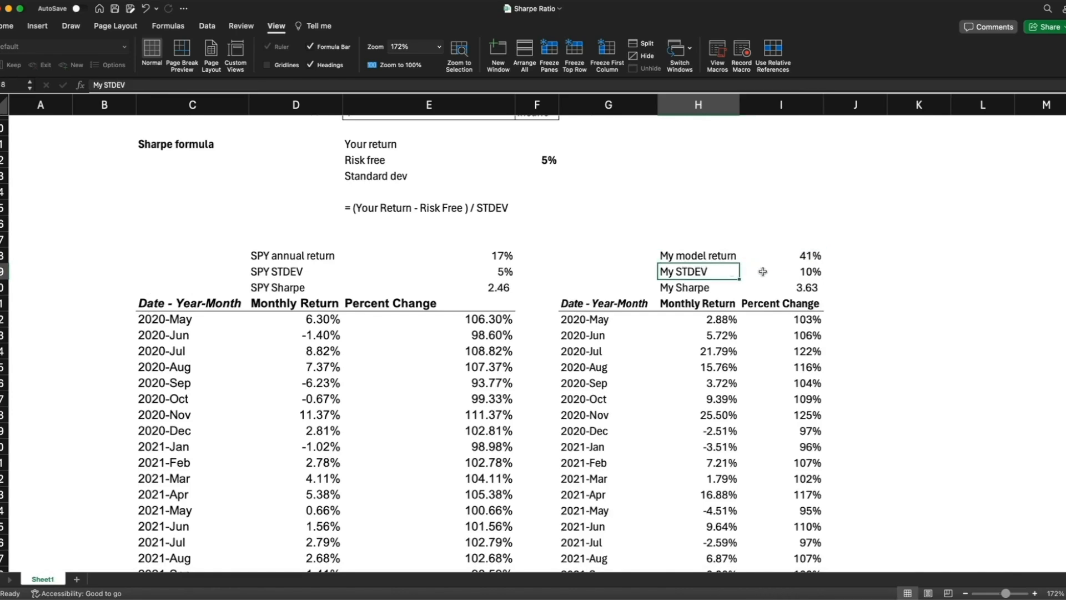
click(810, 271)
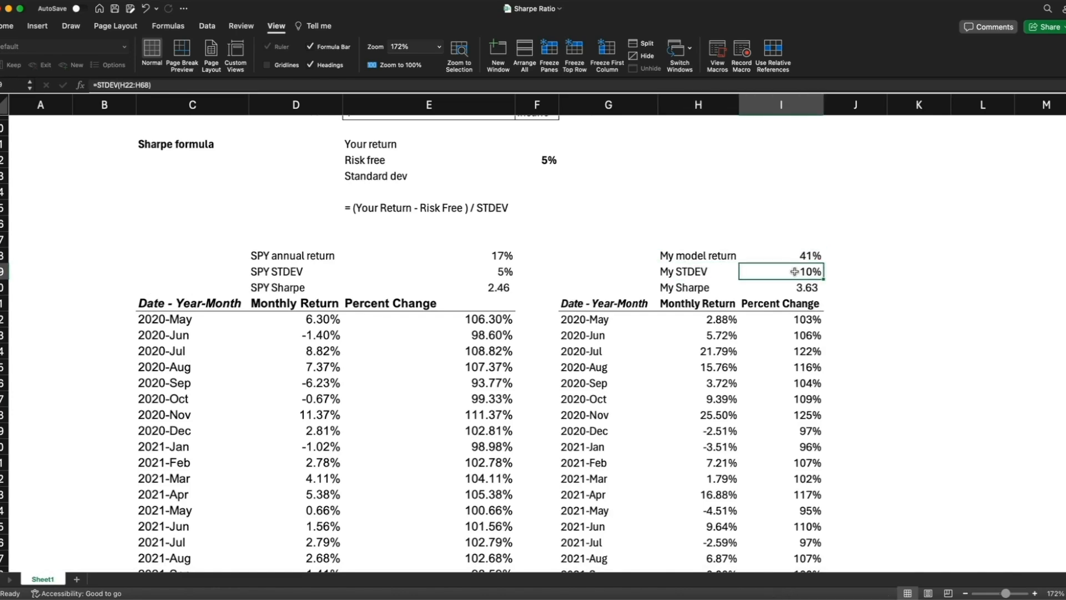
double_click(781, 271)
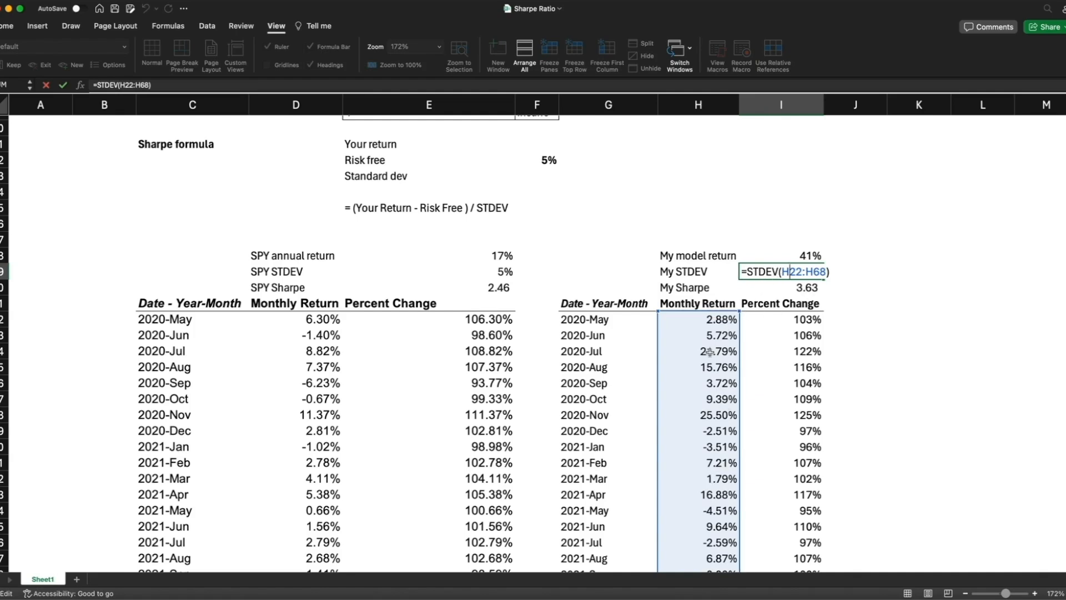
key(Return)
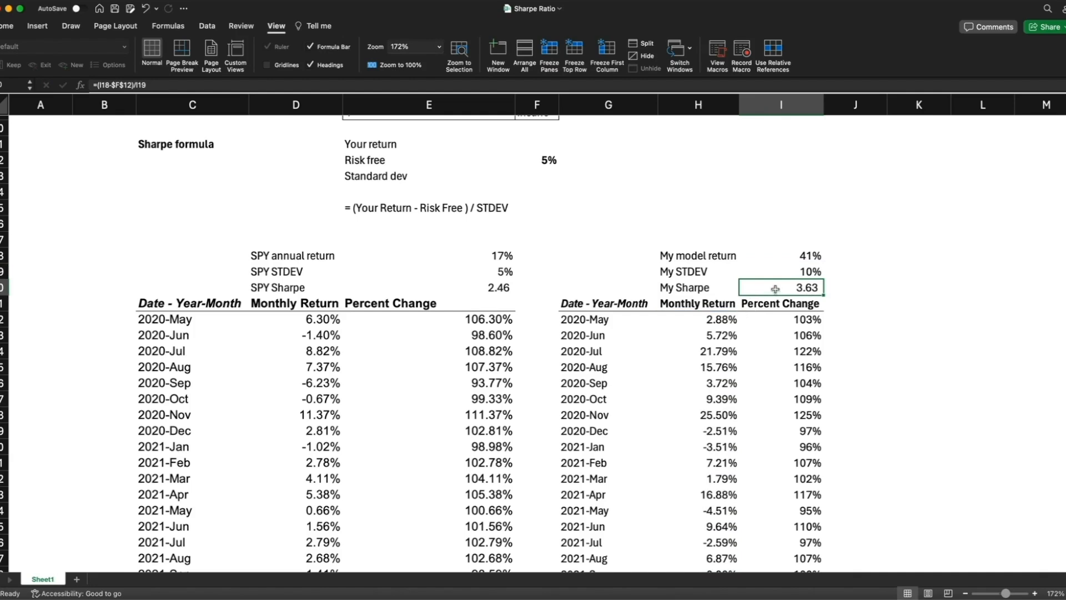
scroll(up, 3)
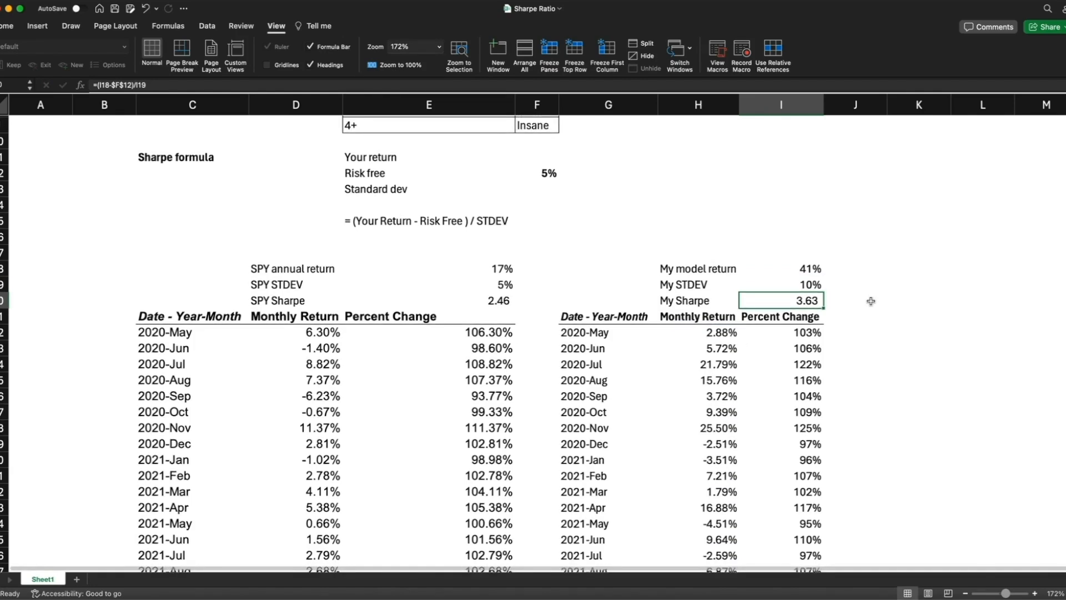
scroll(up, 3)
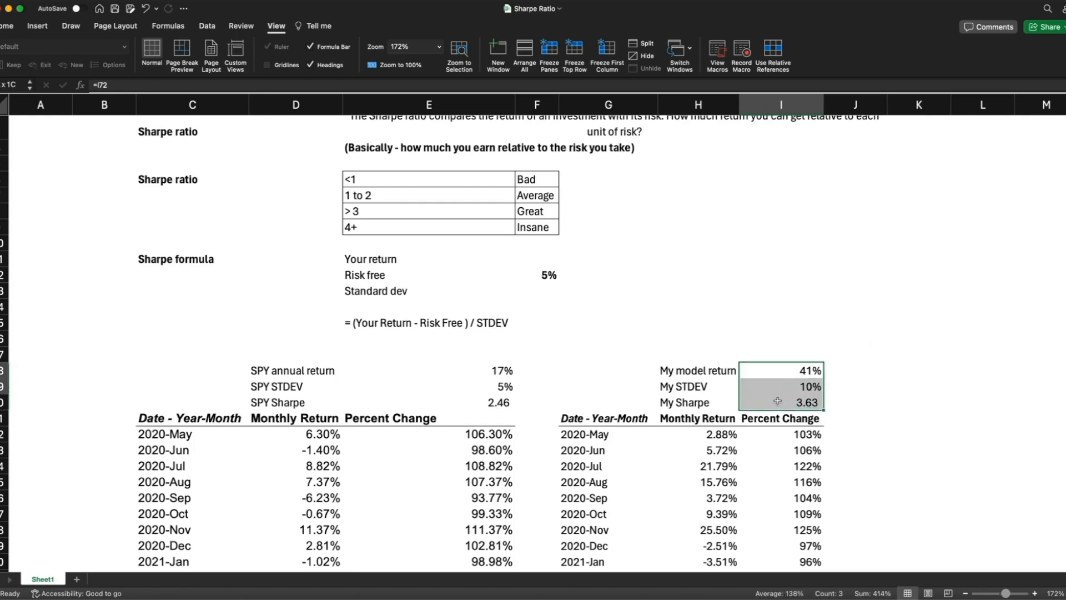
Step: Overwrite the linked 41% model return with a typed 30%, keeping STDEV 10% and dropping the model Sharpe to 2.49
click(781, 402)
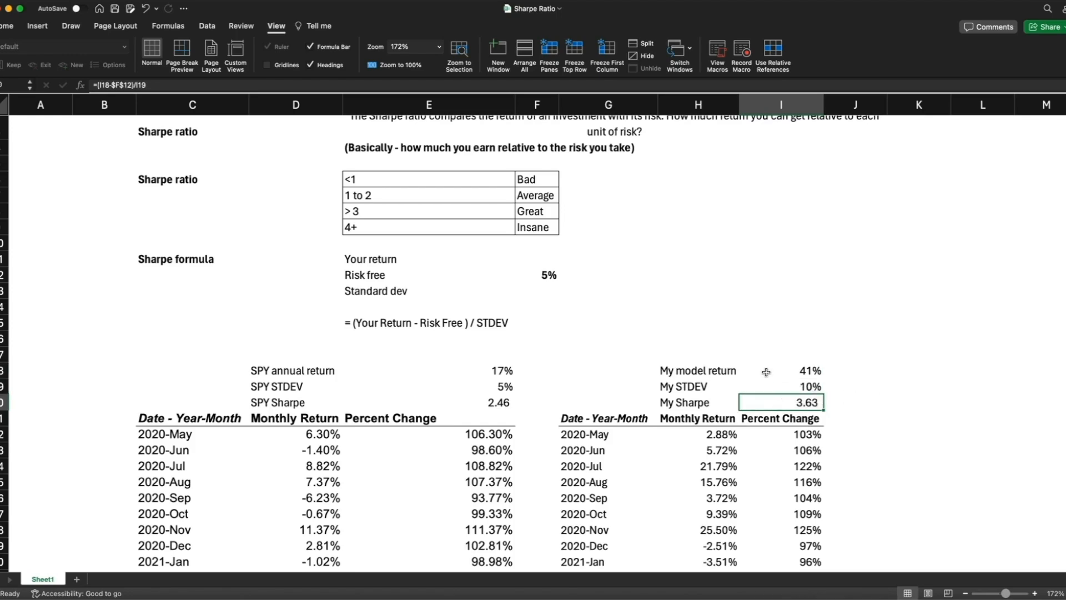
click(781, 370)
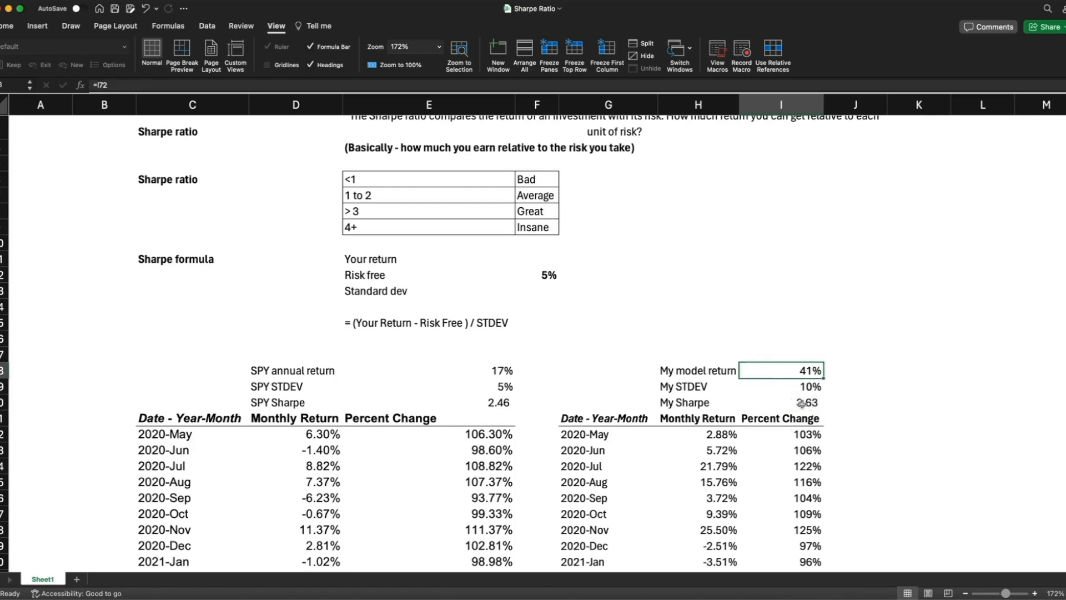
click(781, 387)
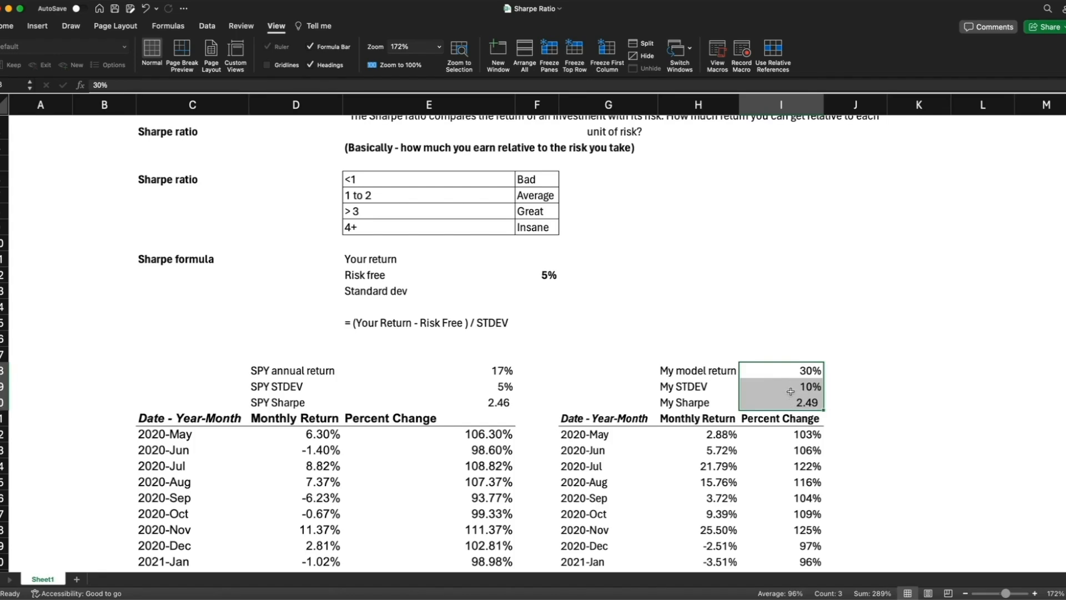
click(781, 387)
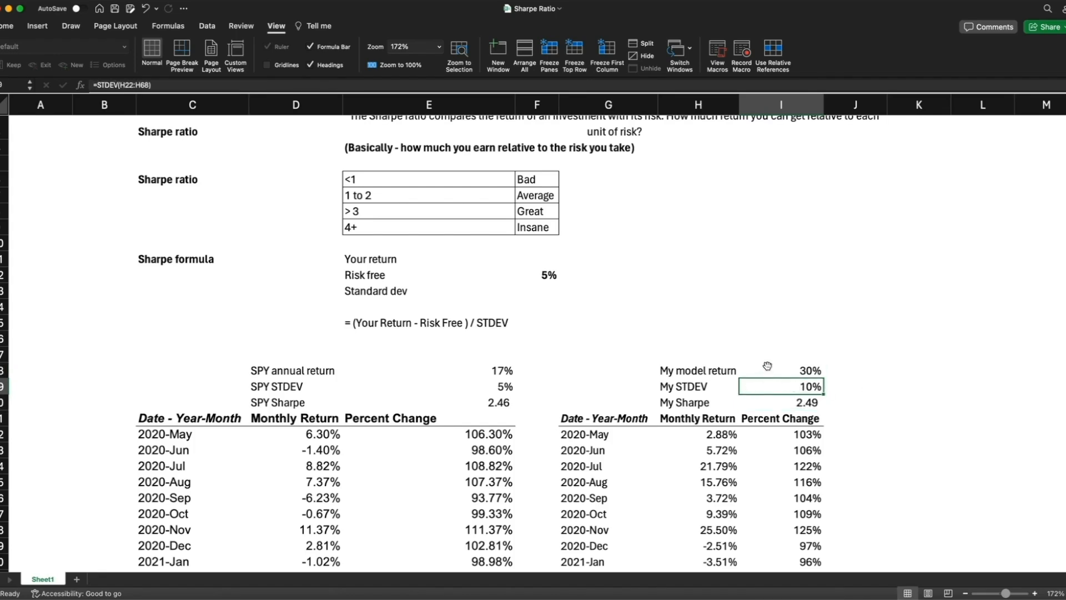
click(780, 402)
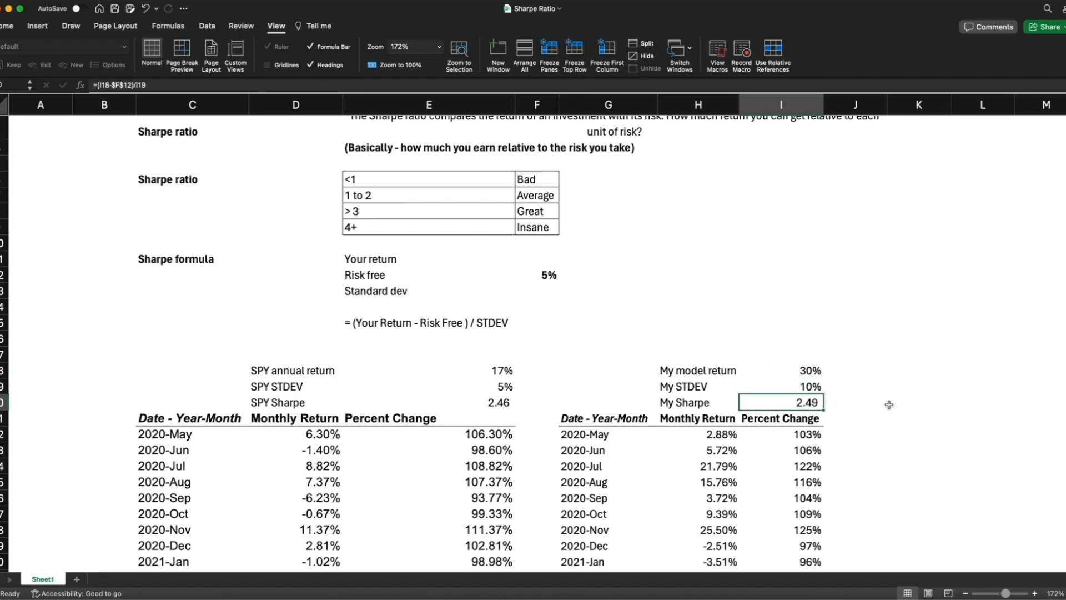